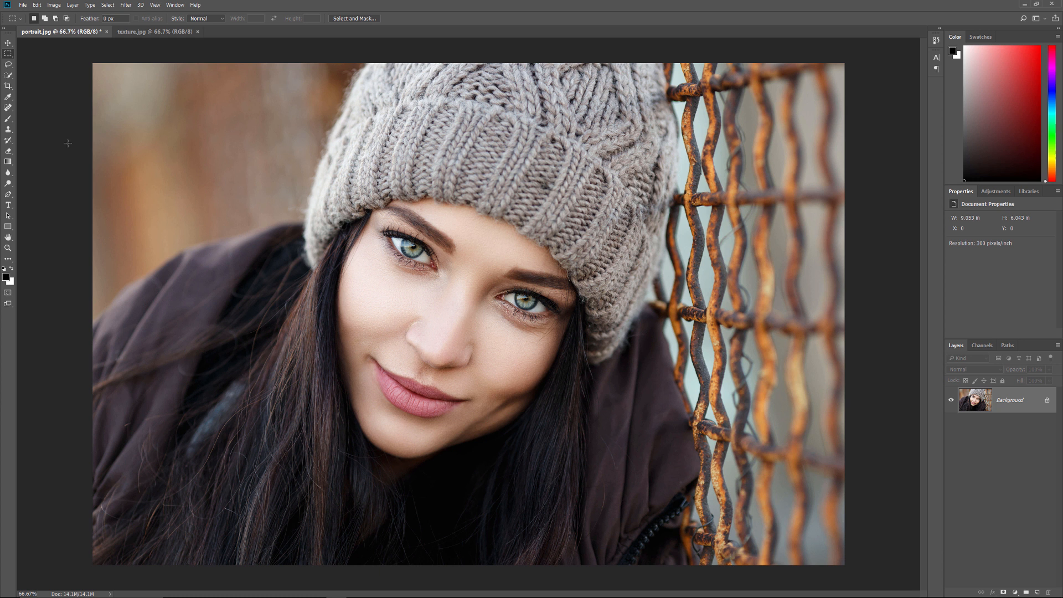
mouse_move(279, 283)
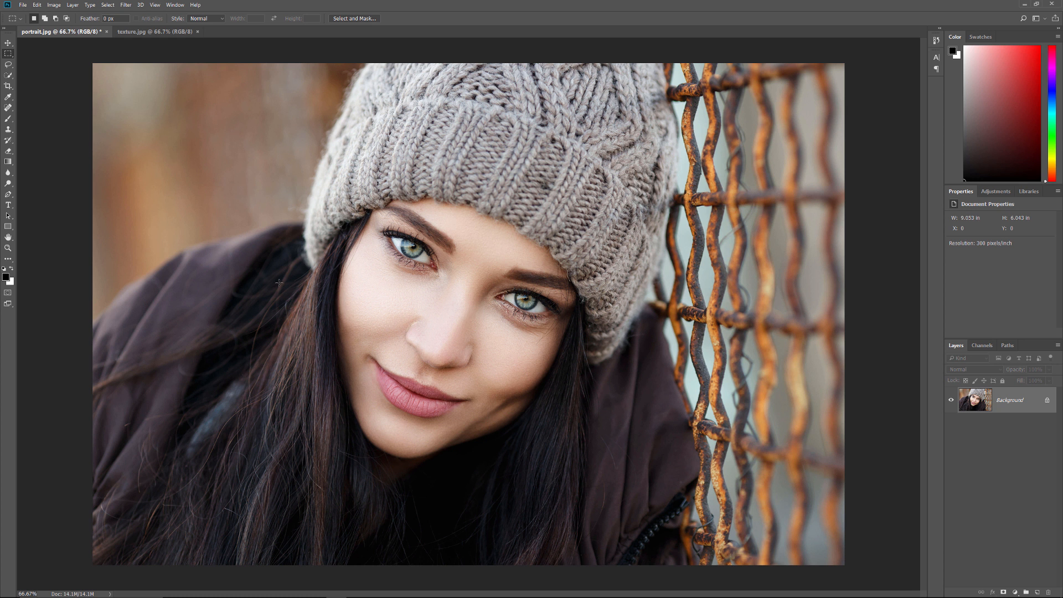
- Select all of texture.jpg, then bring portrait.jpg back to the front
left_click(179, 43)
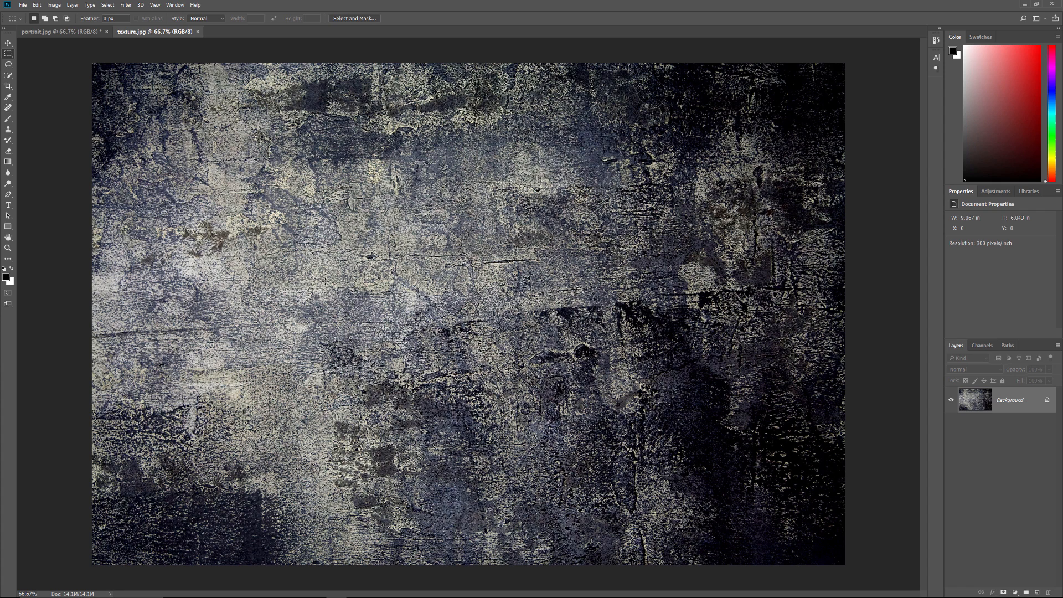
mouse_move(87, 43)
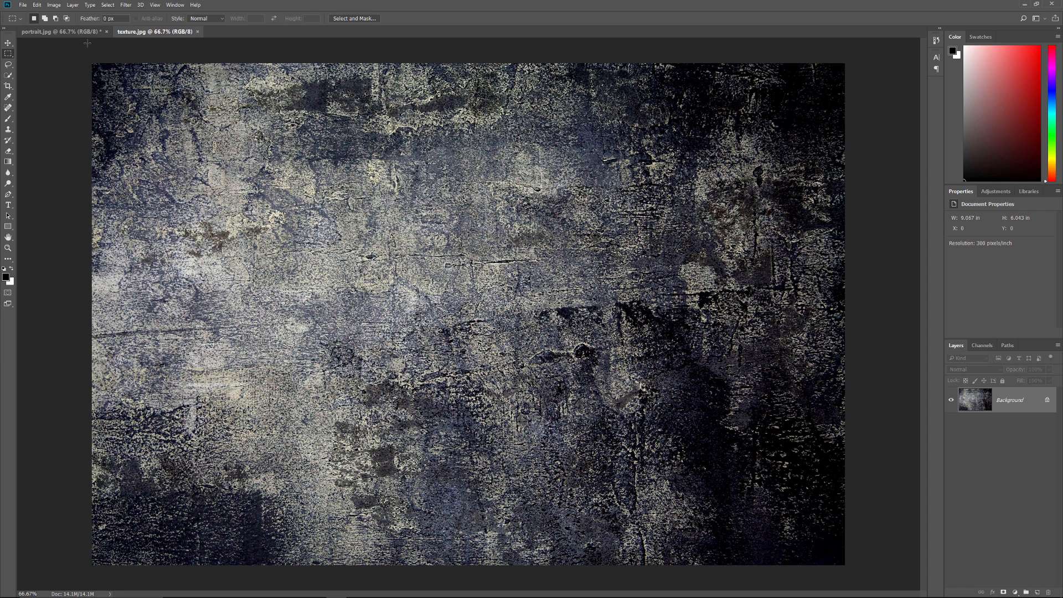
left_click(61, 32)
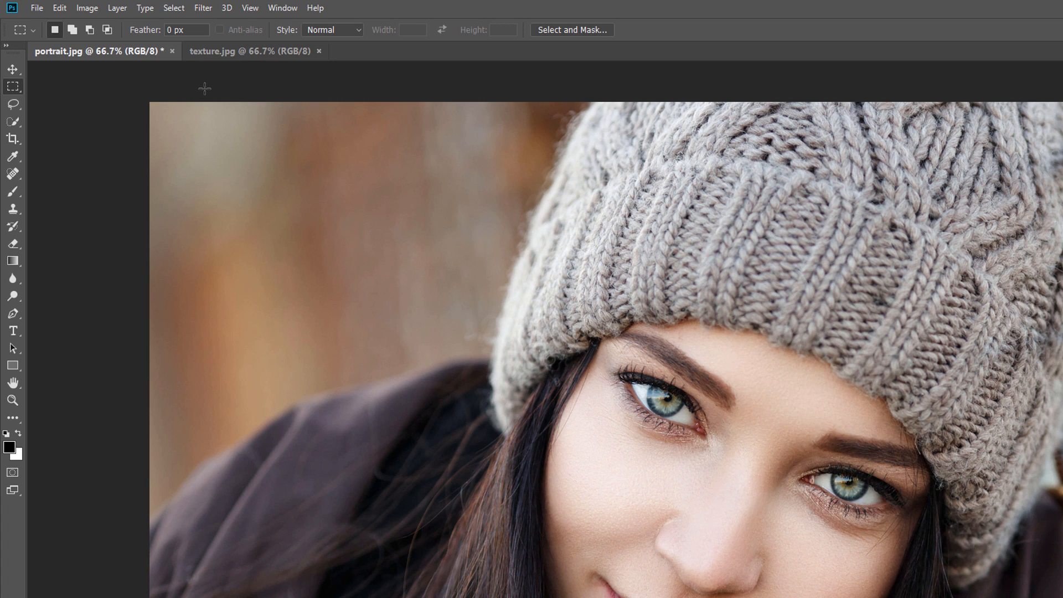
mouse_move(207, 87)
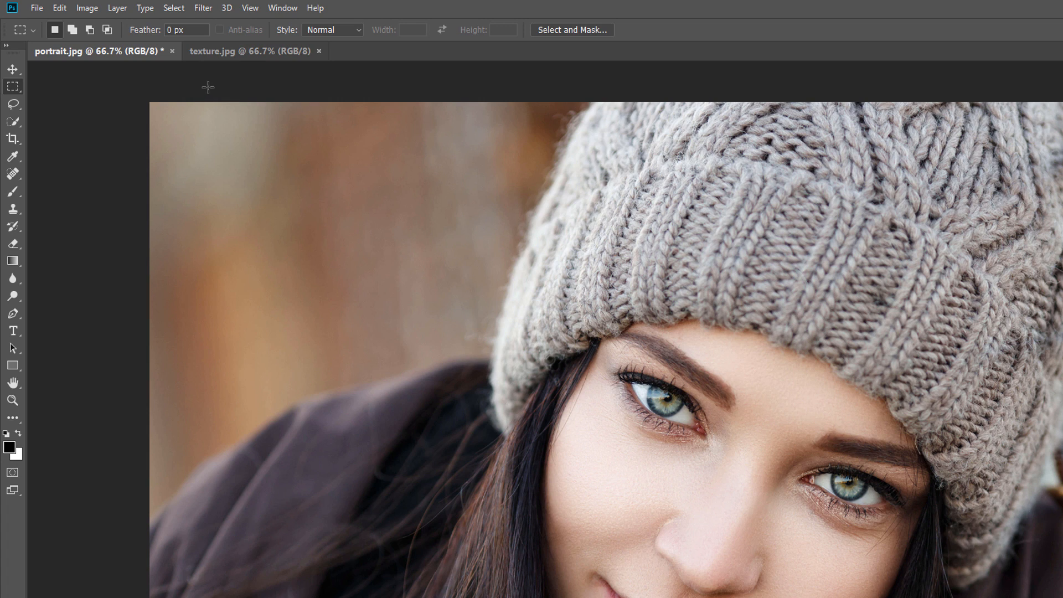
left_click(251, 51)
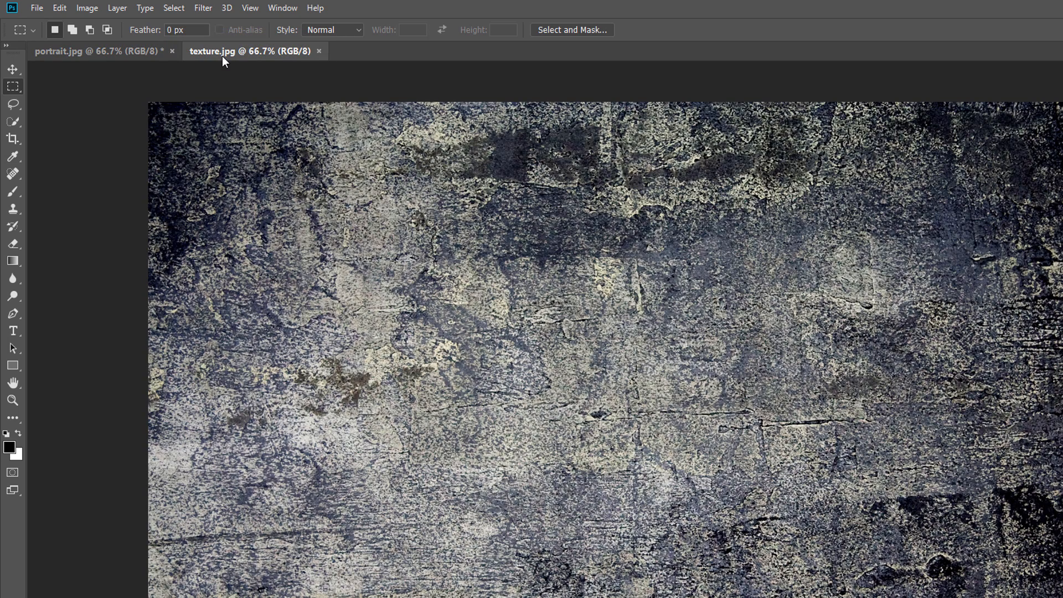
mouse_move(219, 61)
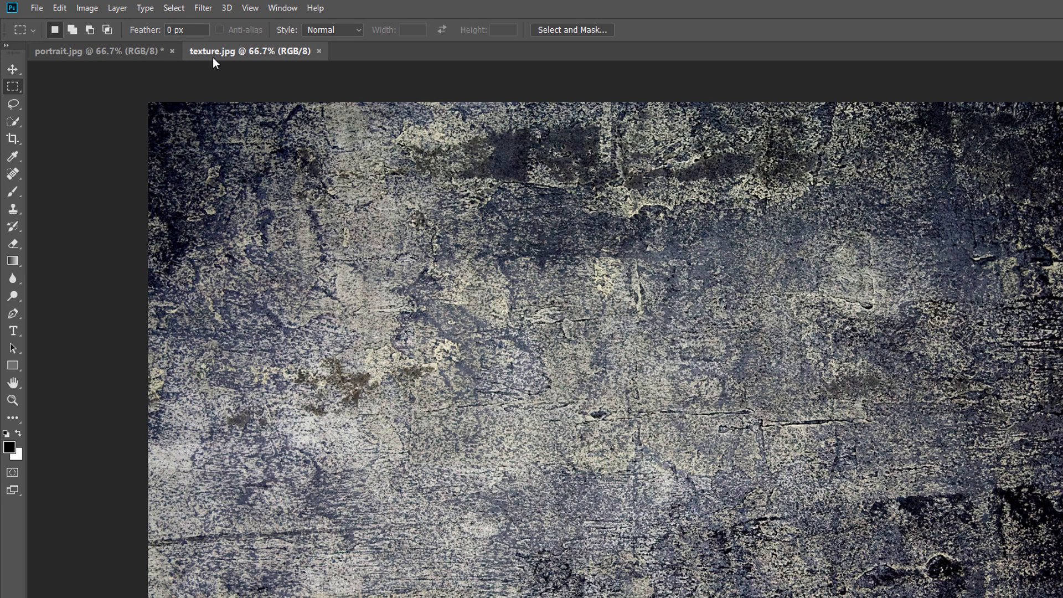
mouse_move(174, 7)
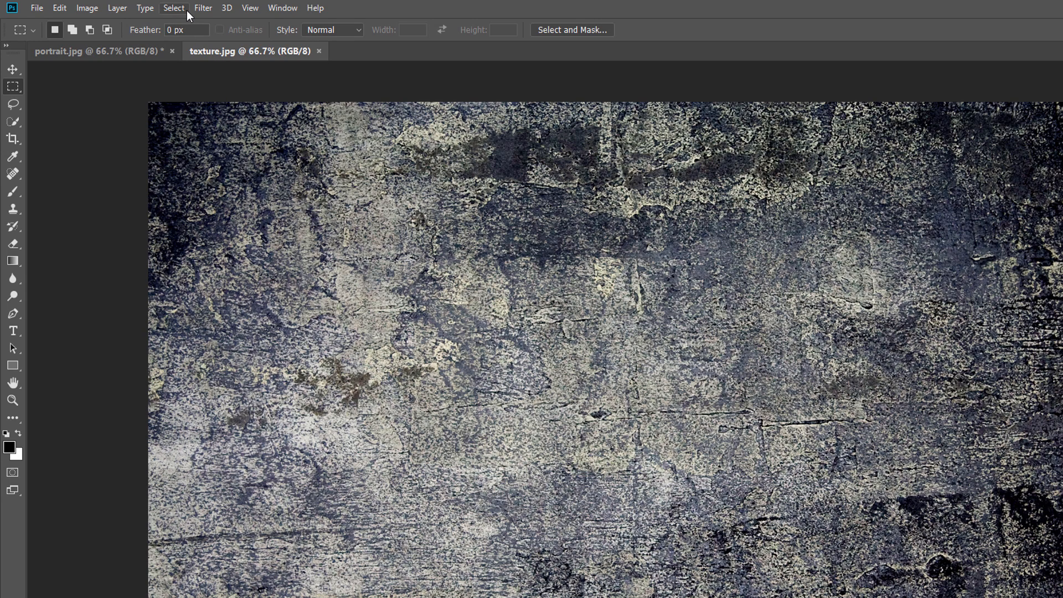
left_click(174, 8)
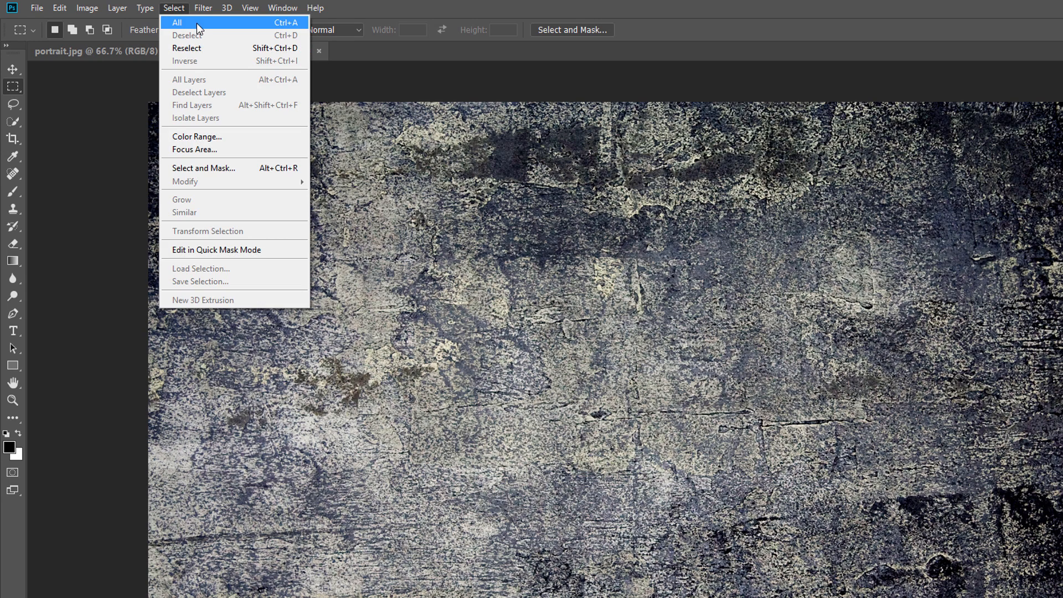
left_click(177, 22)
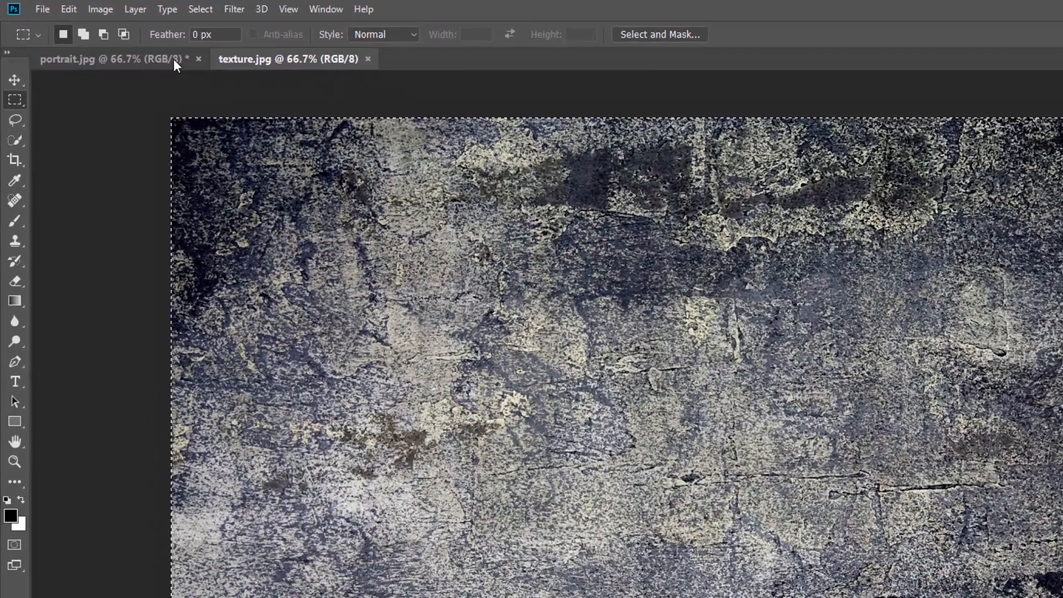
left_click(68, 9)
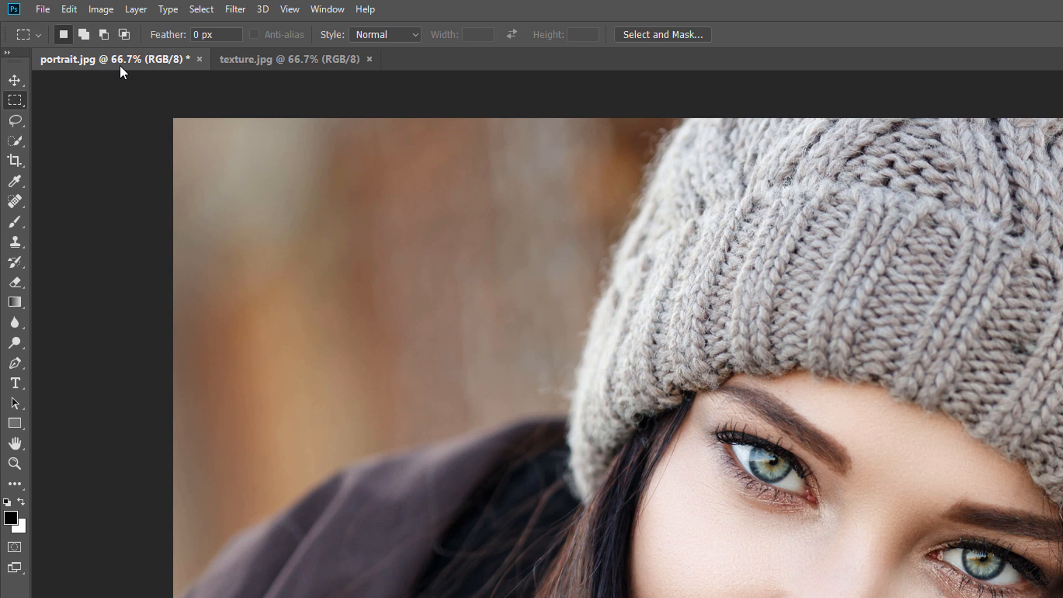
- Paste the copied grunge texture into portrait.jpg with Edit > Paste
left_click(67, 9)
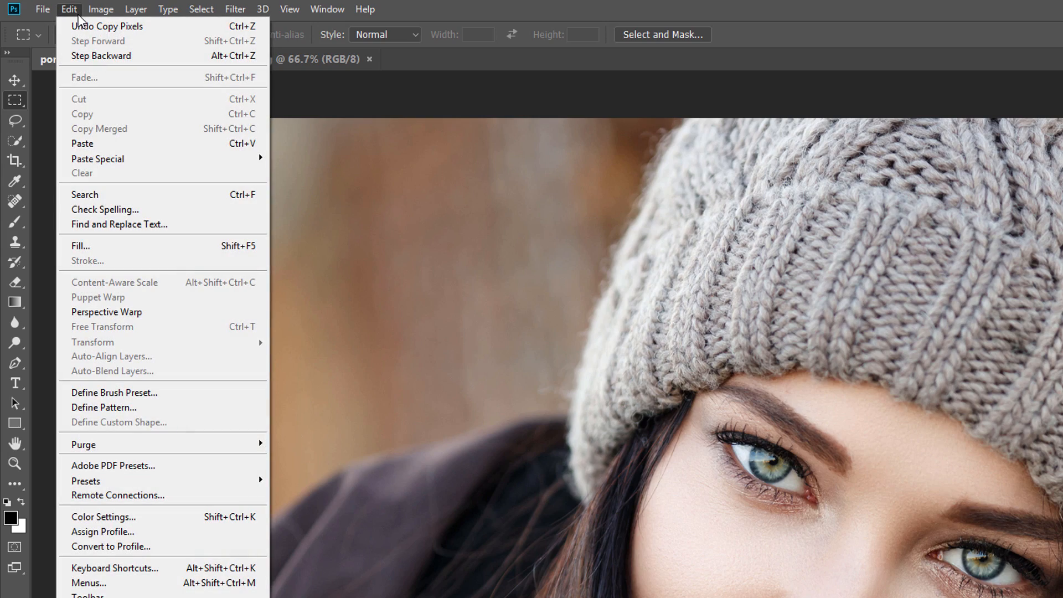
mouse_move(108, 143)
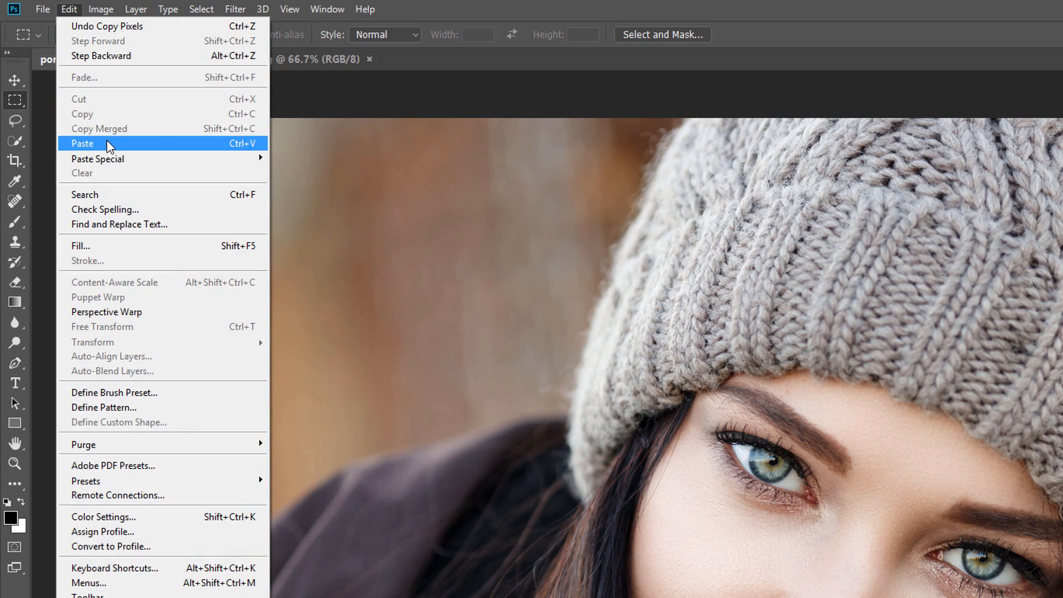
left_click(82, 143)
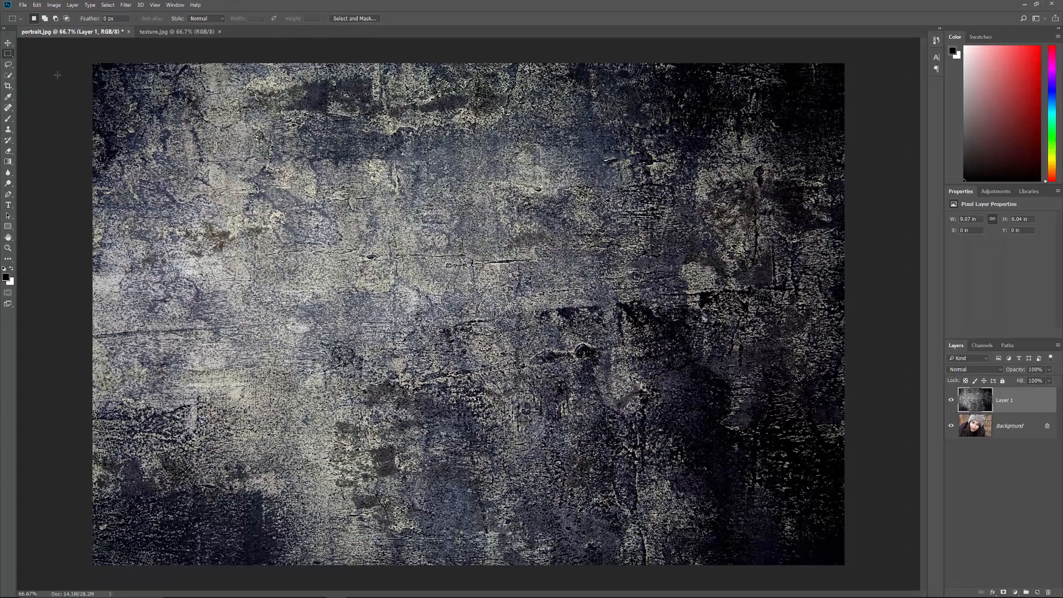
mouse_move(217, 267)
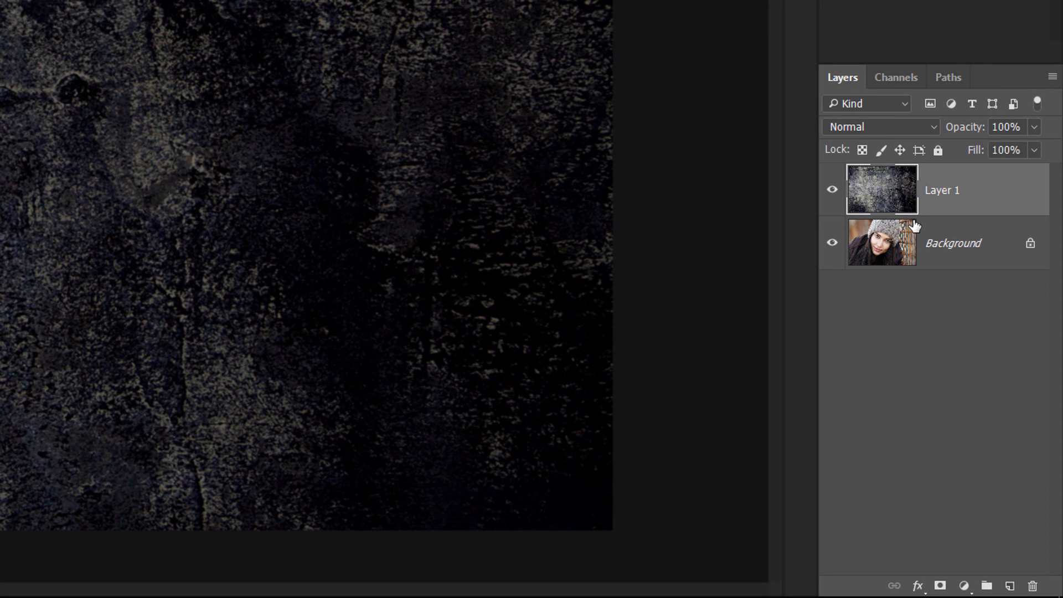
mouse_move(966, 257)
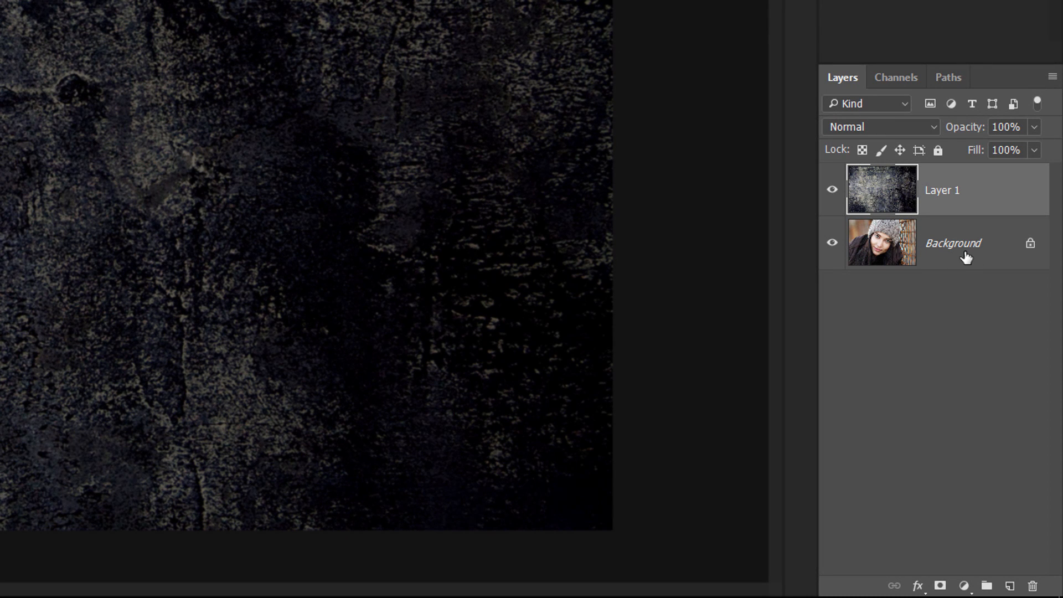
mouse_move(955, 251)
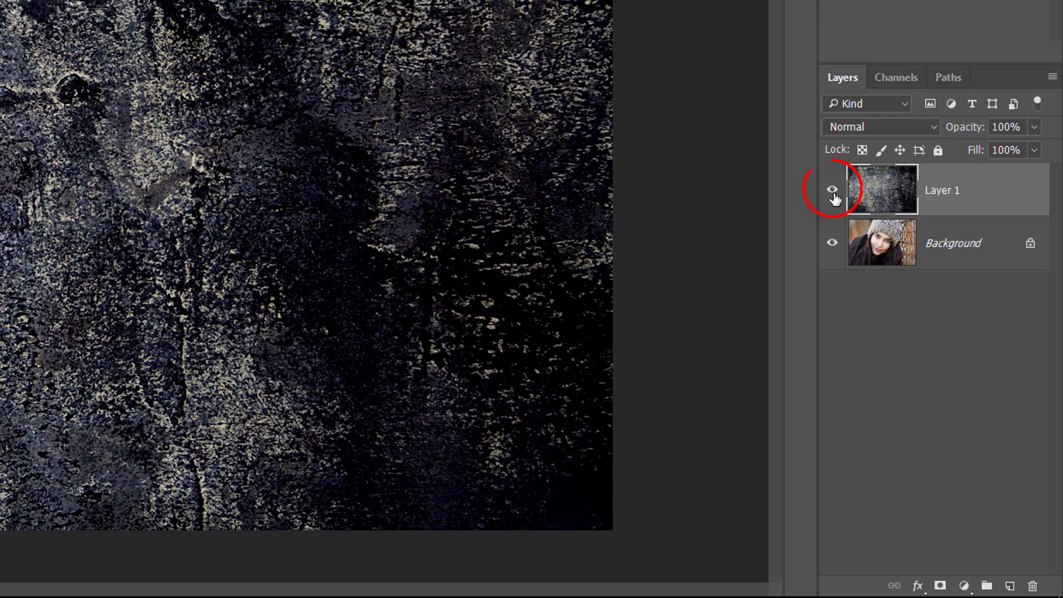
- Turn off Layer 1's visibility so the portrait photo shows unobscured
left_click(832, 189)
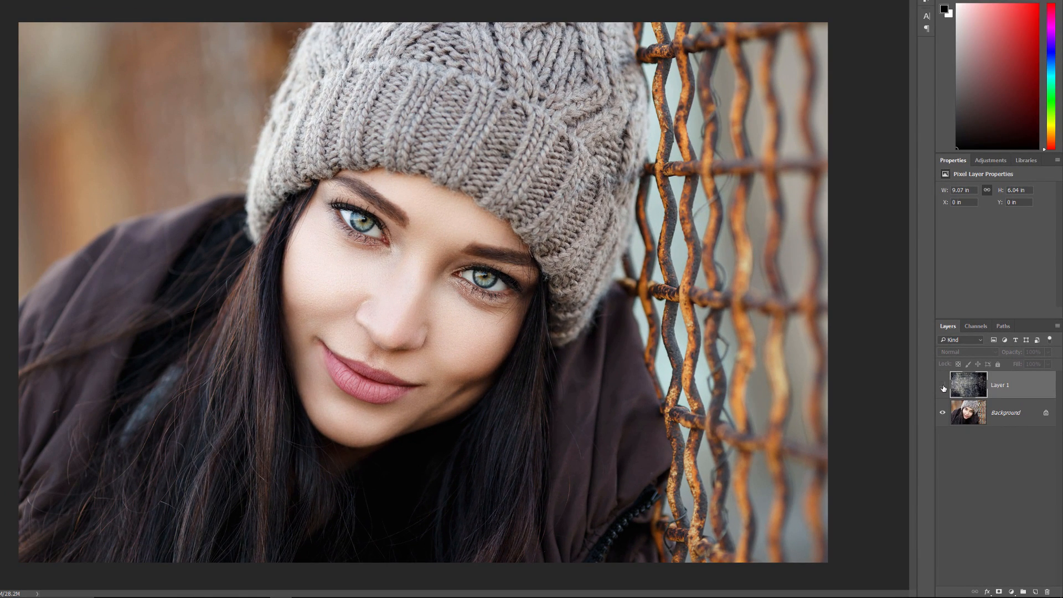
left_click(942, 388)
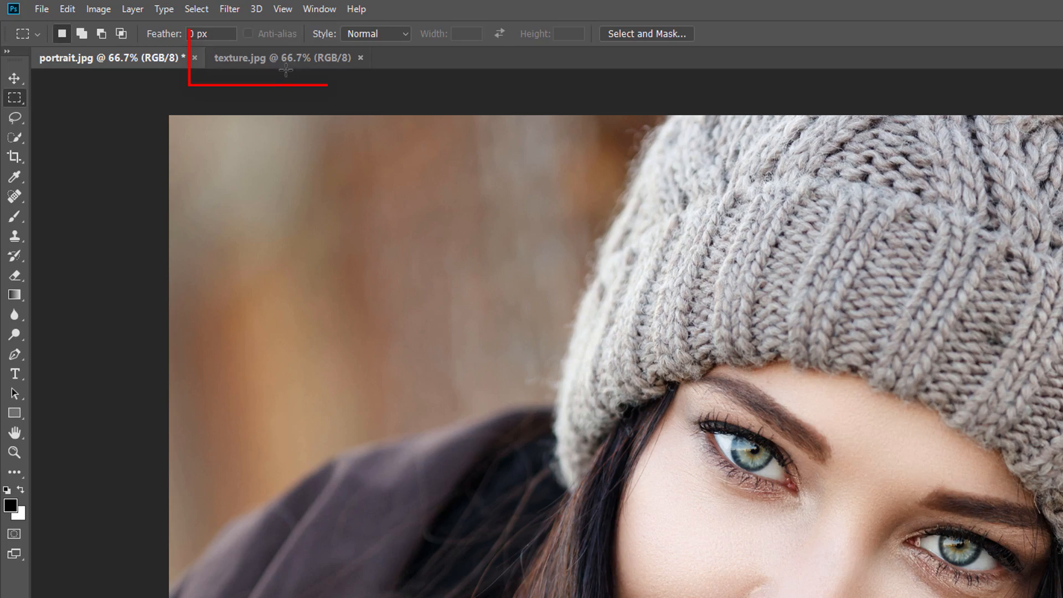
- Deselect the full-image selection on texture.jpg and show the Layer menu
left_click(281, 58)
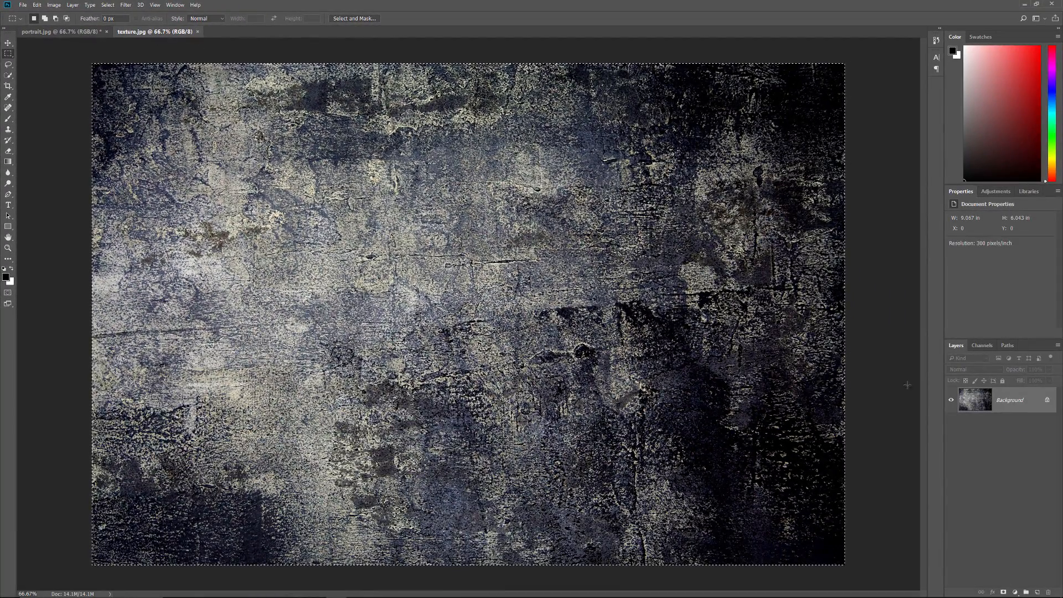
mouse_move(151, 55)
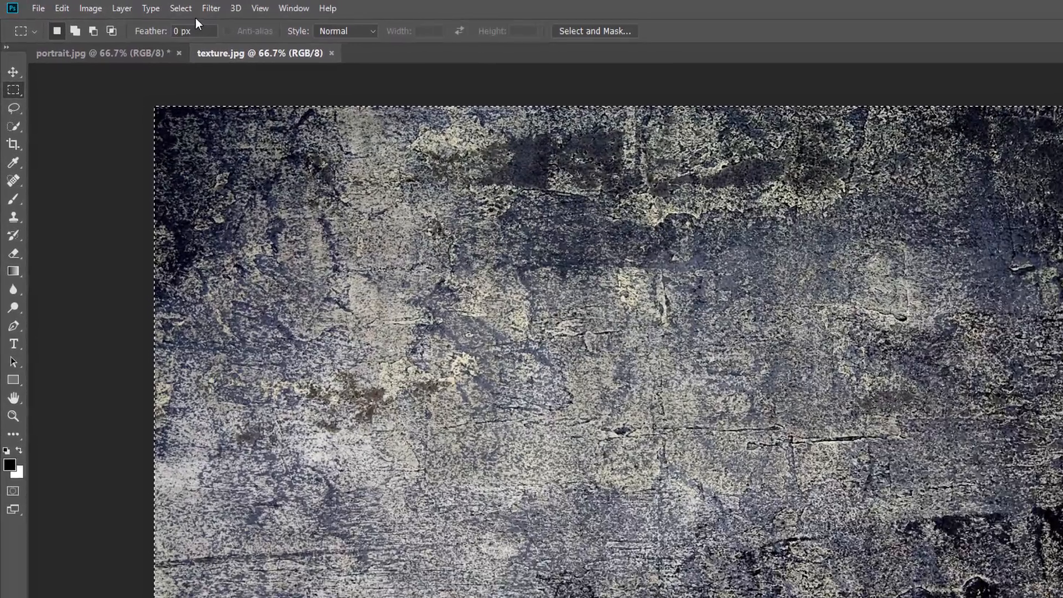
left_click(181, 8)
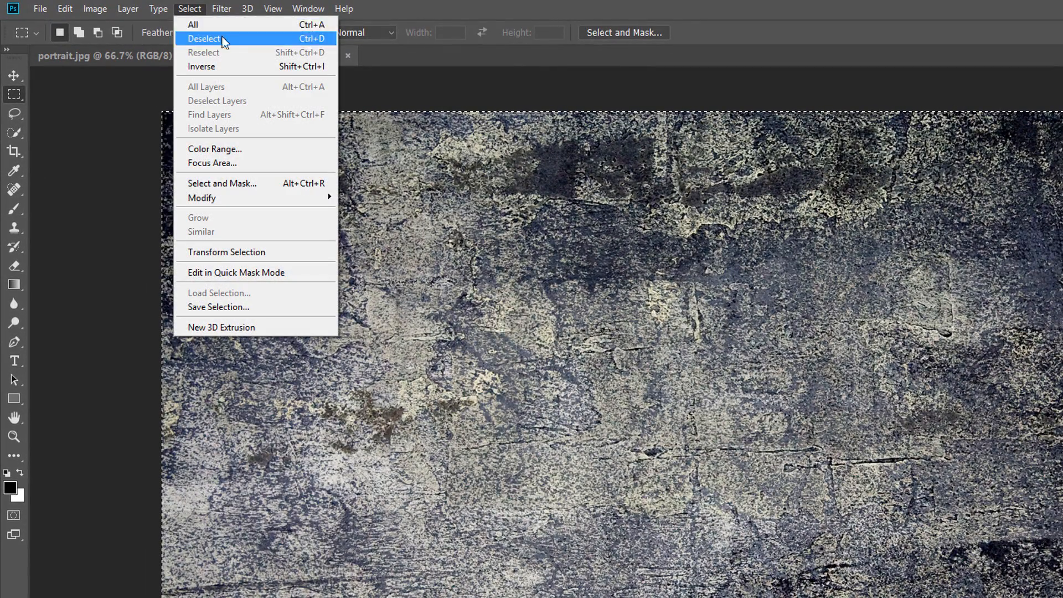
left_click(204, 39)
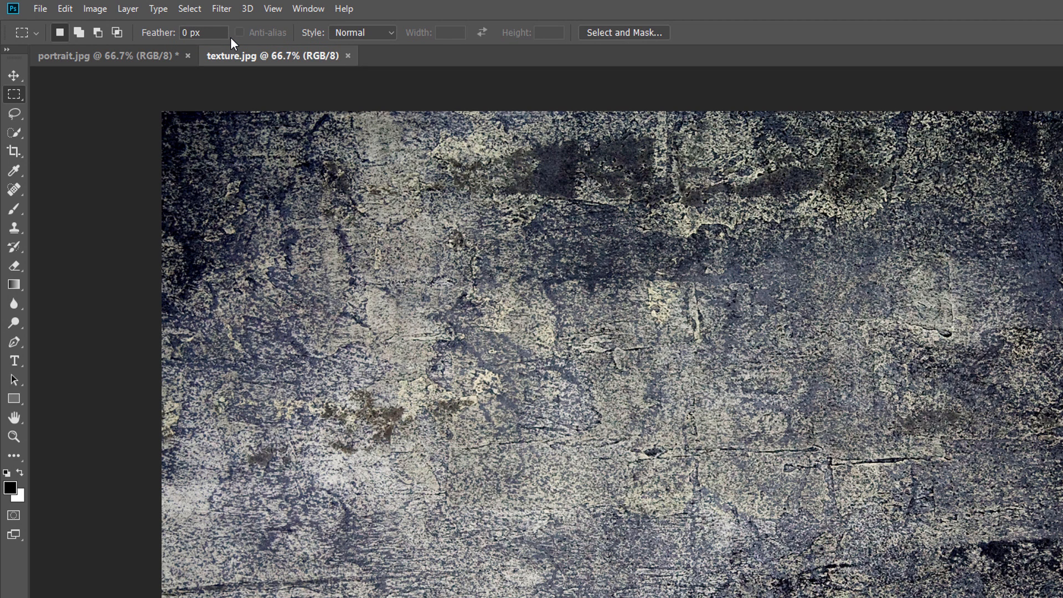
mouse_move(151, 28)
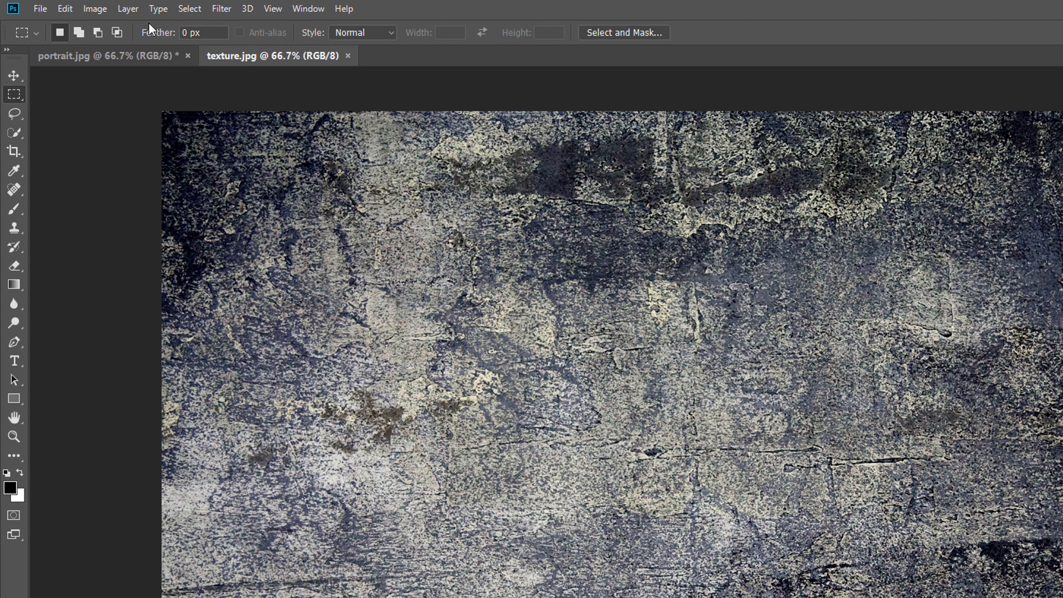
left_click(127, 9)
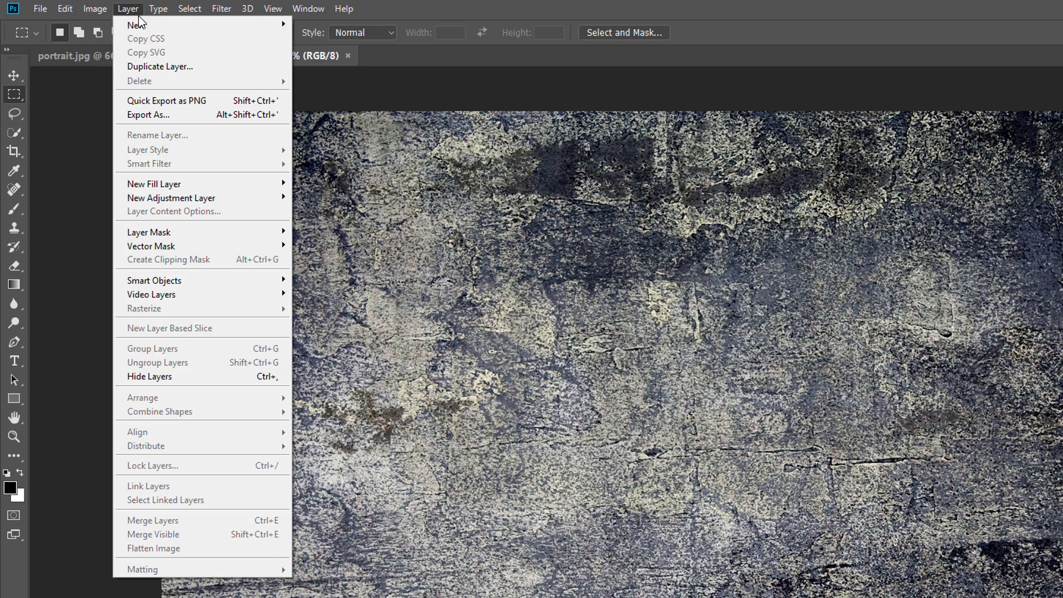
mouse_move(160, 66)
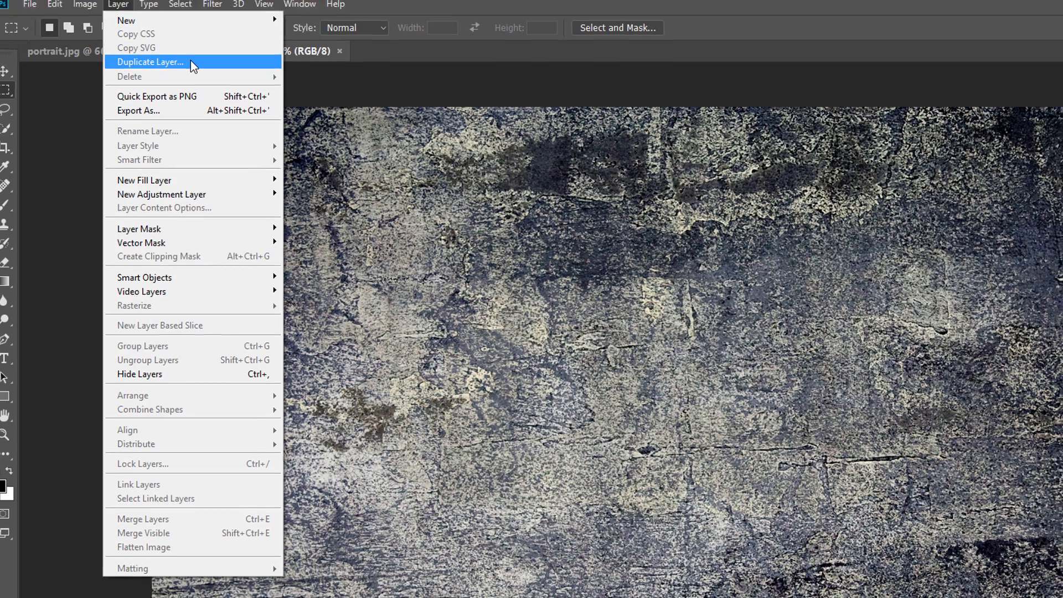
- Duplicate the texture's Background into portrait.jpg as a layer named 'Texture'
left_click(151, 61)
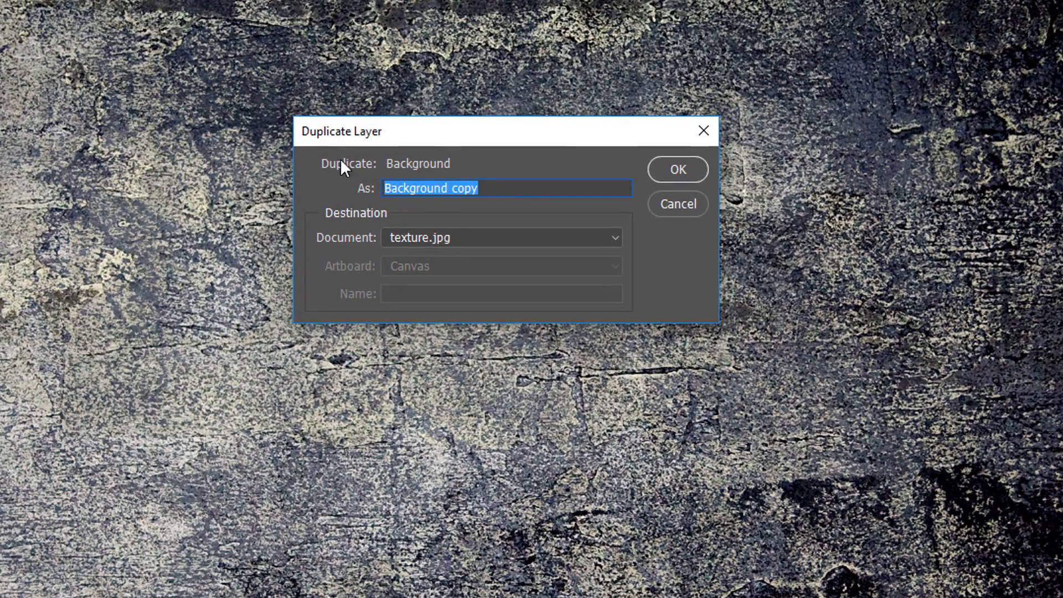
mouse_move(338, 144)
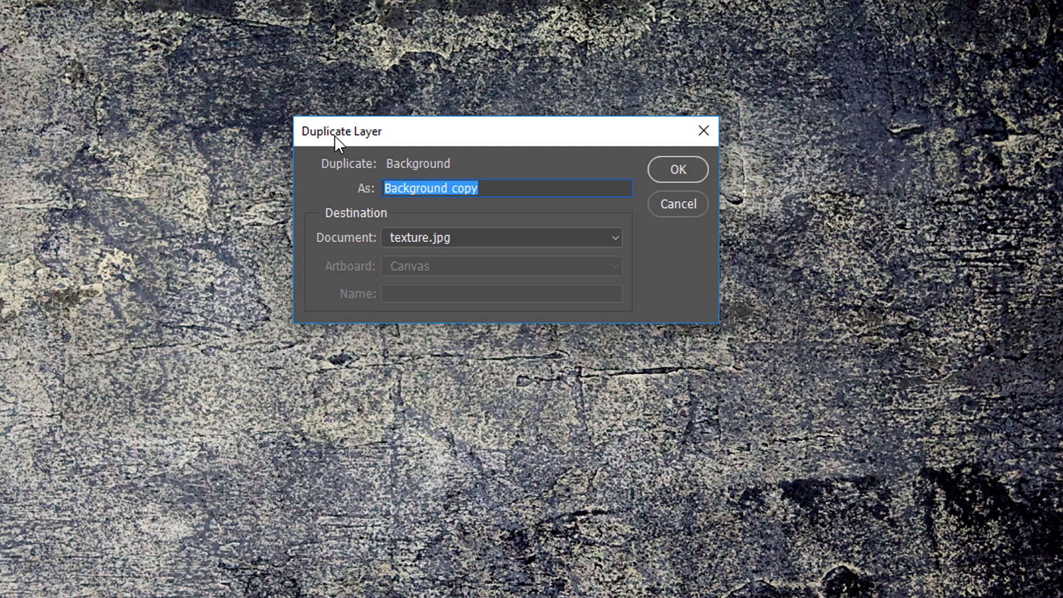
mouse_move(371, 230)
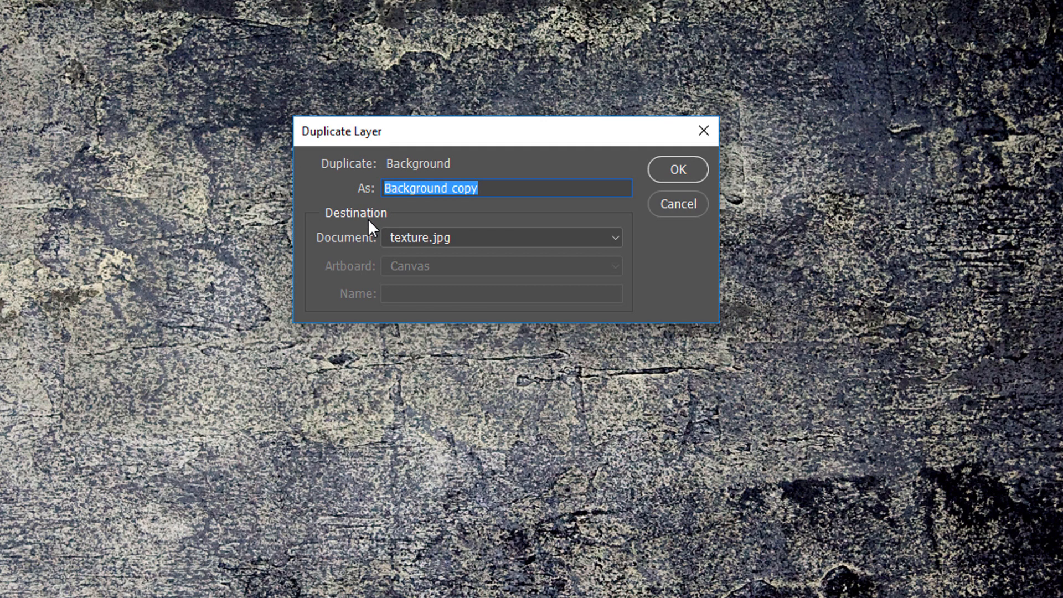
type("Texture")
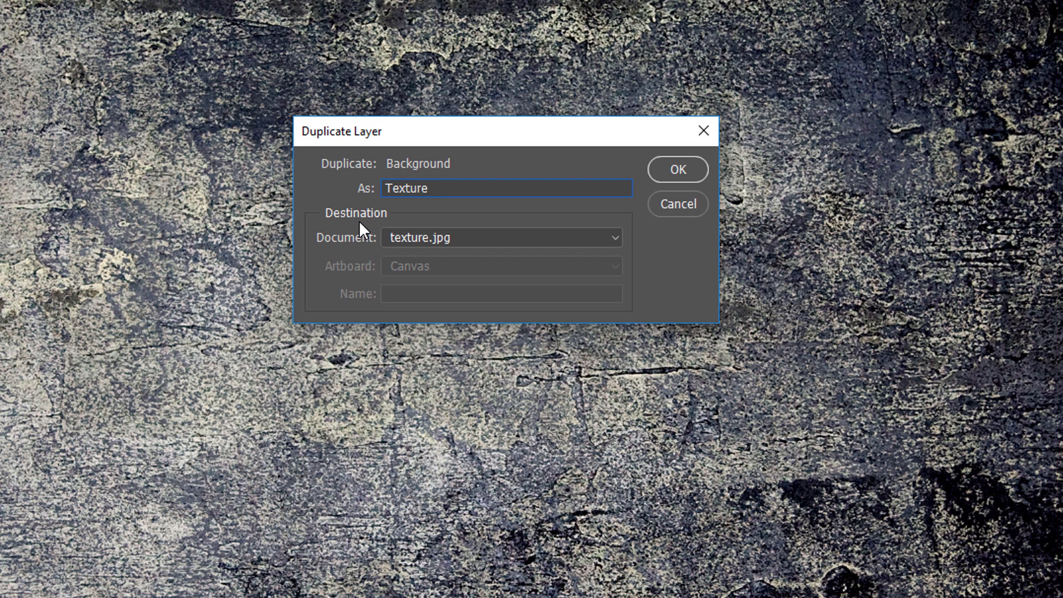
mouse_move(459, 261)
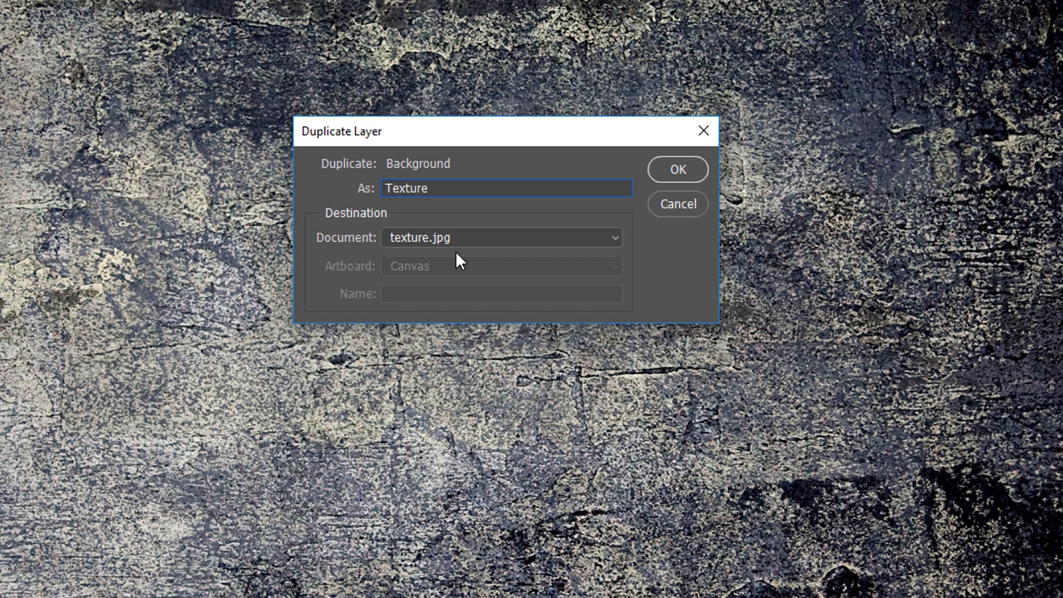
left_click(499, 237)
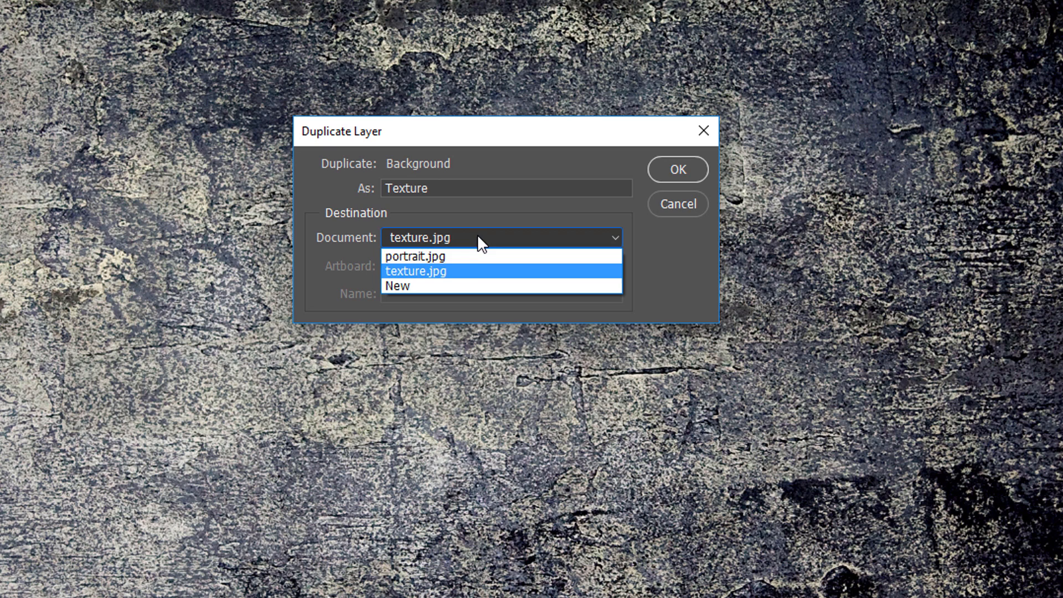
mouse_move(466, 256)
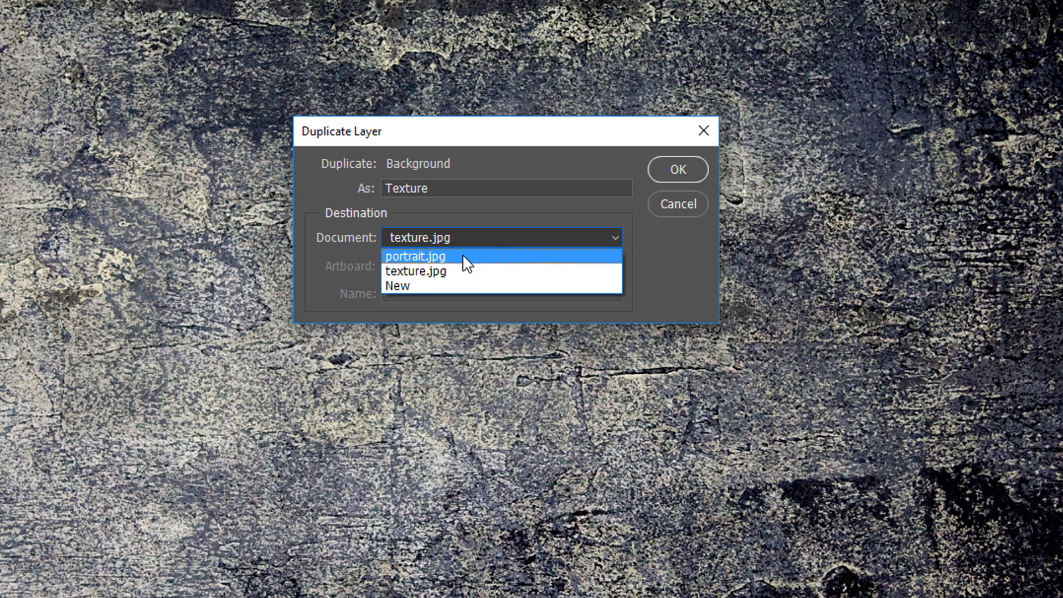
left_click(415, 257)
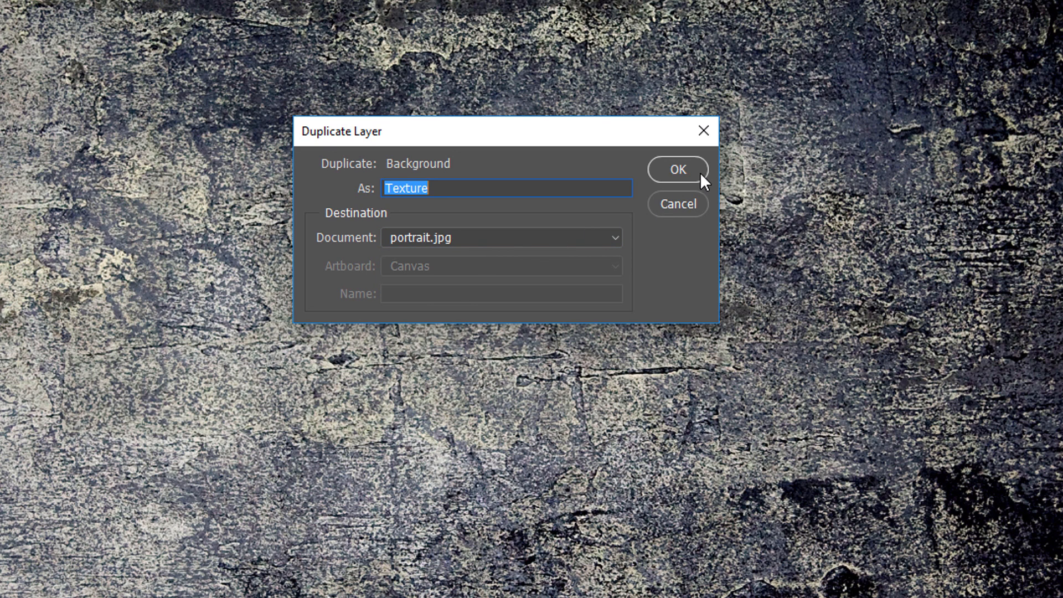
left_click(678, 170)
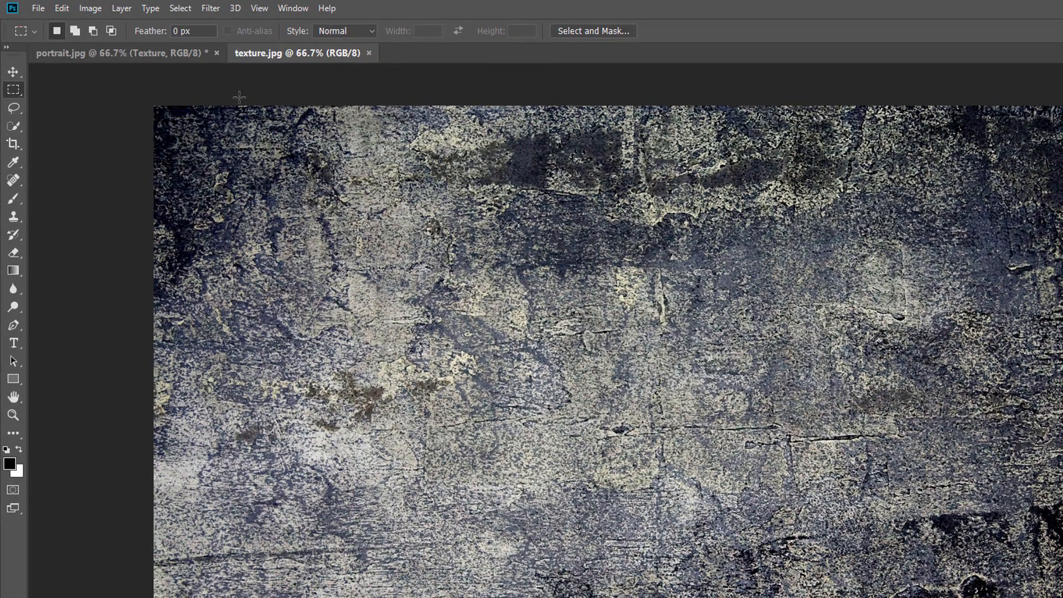
- Remove the Texture layer from portrait.jpg, then return to texture.jpg
left_click(88, 50)
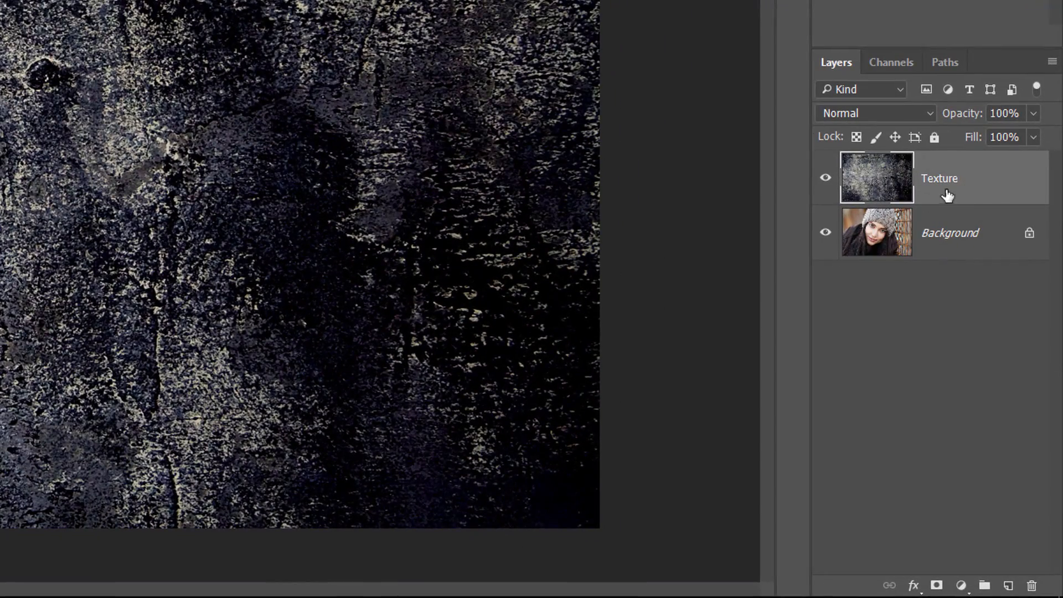
mouse_move(939, 242)
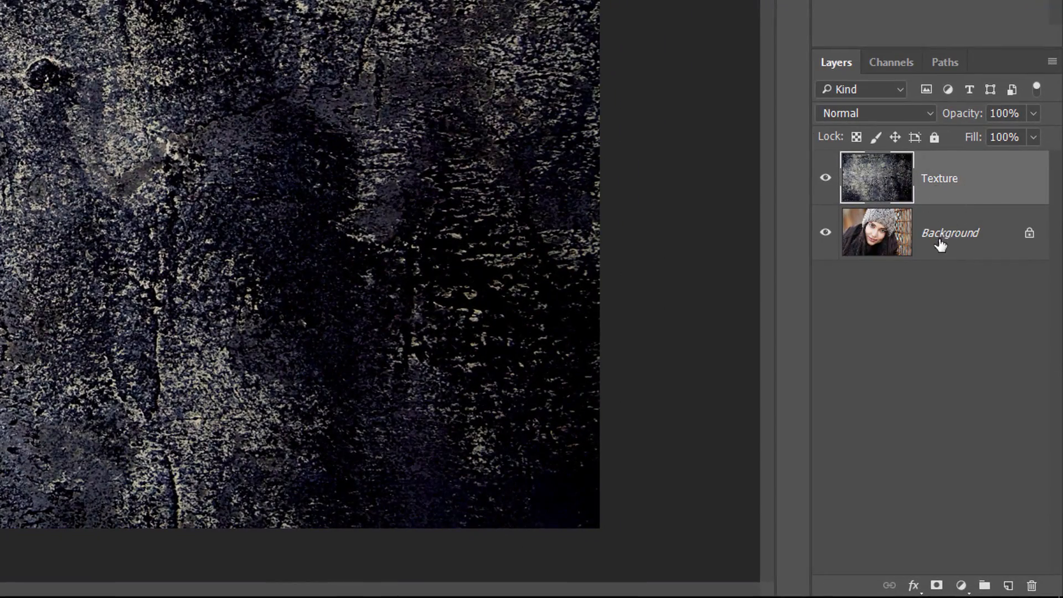
left_click(940, 178)
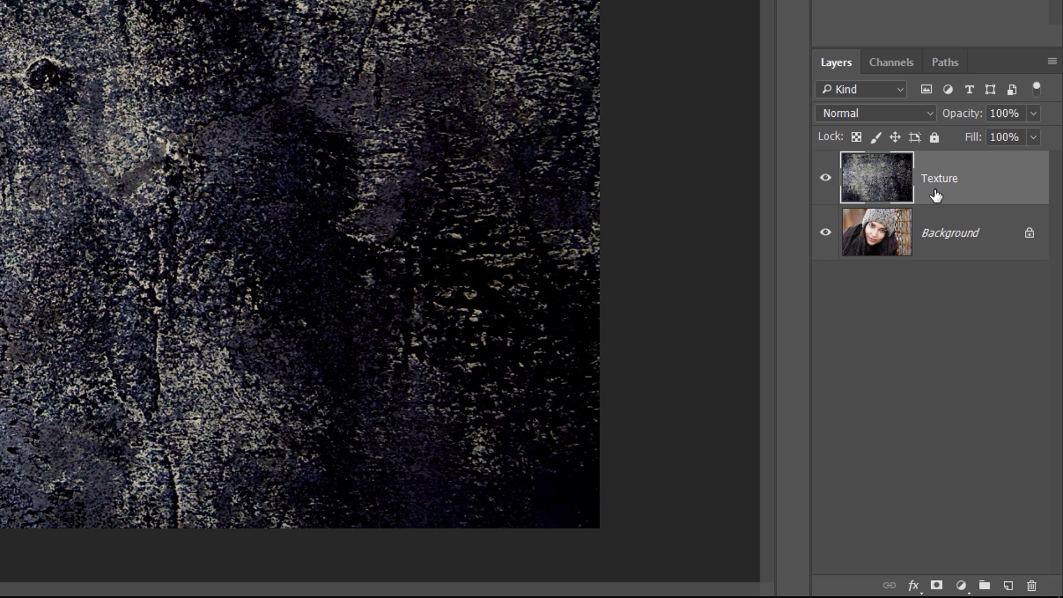
mouse_move(1018, 178)
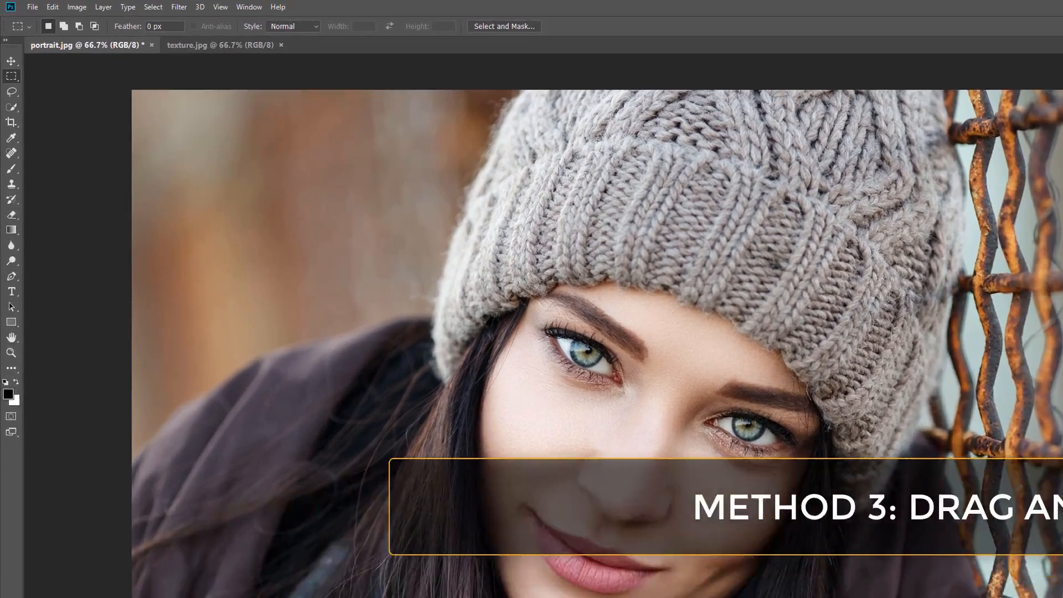
left_click(220, 45)
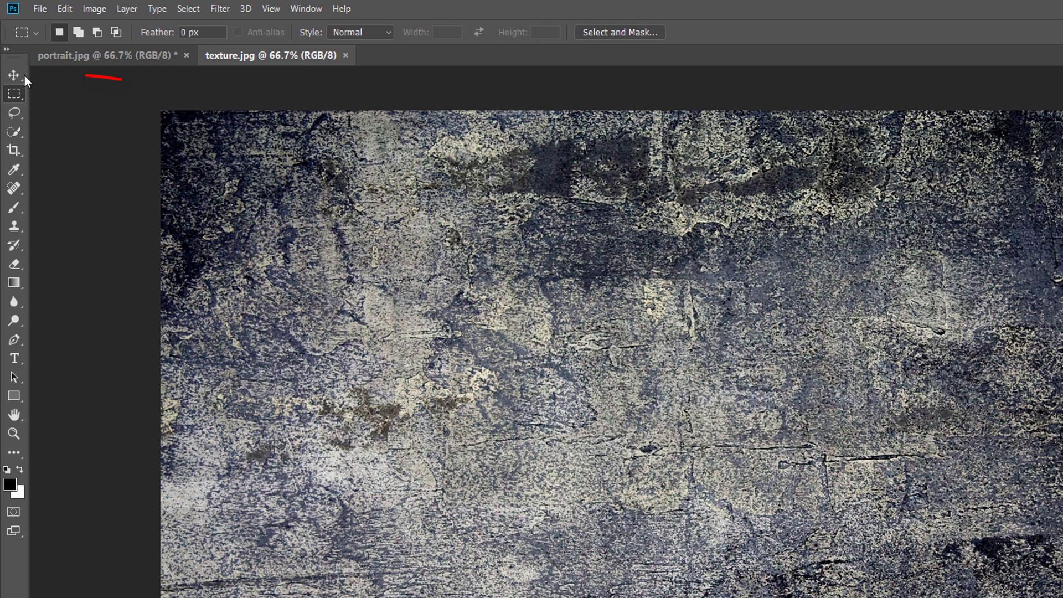
- Choose the Move tool, show portrait.jpg with only its Background, and view Window options
left_click(13, 75)
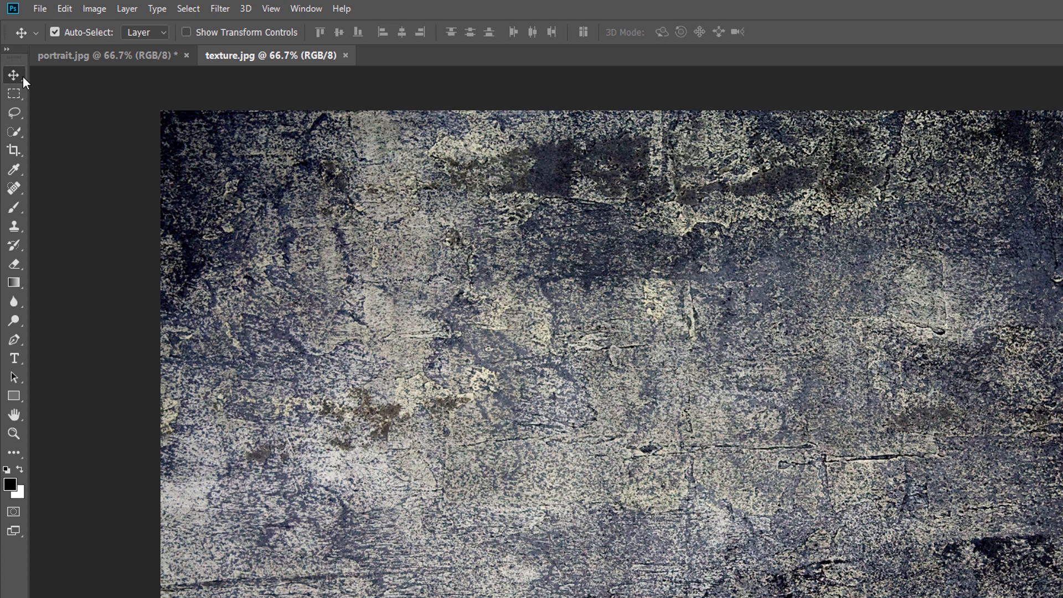
mouse_move(347, 266)
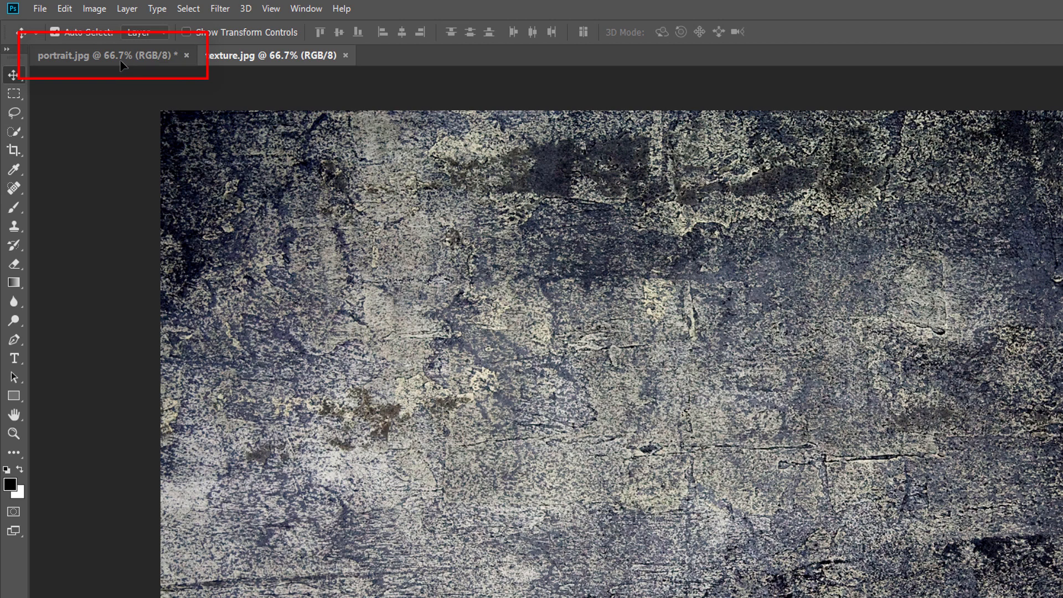
left_click(102, 55)
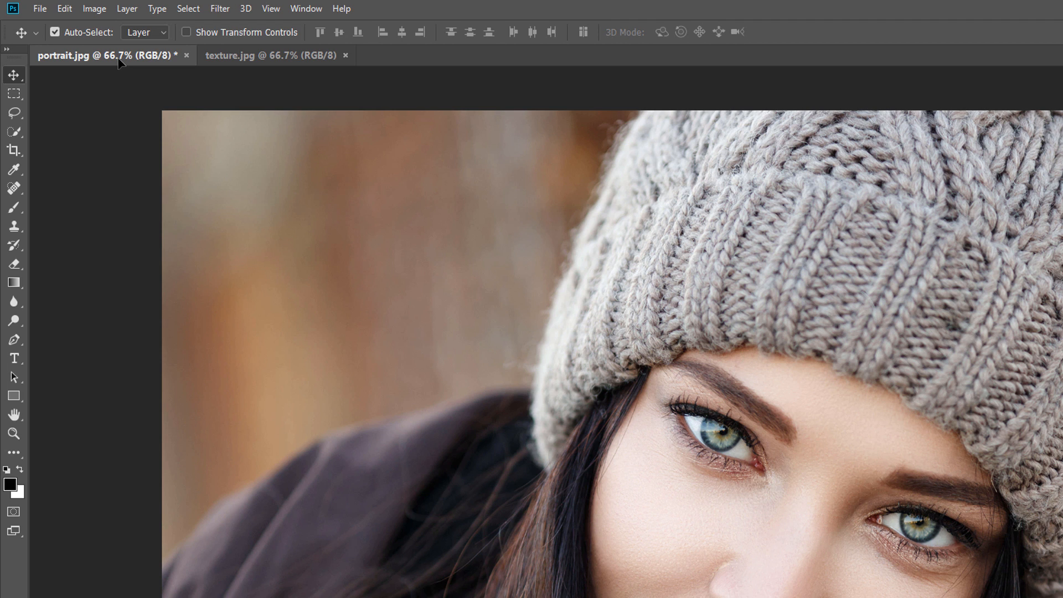
mouse_move(239, 147)
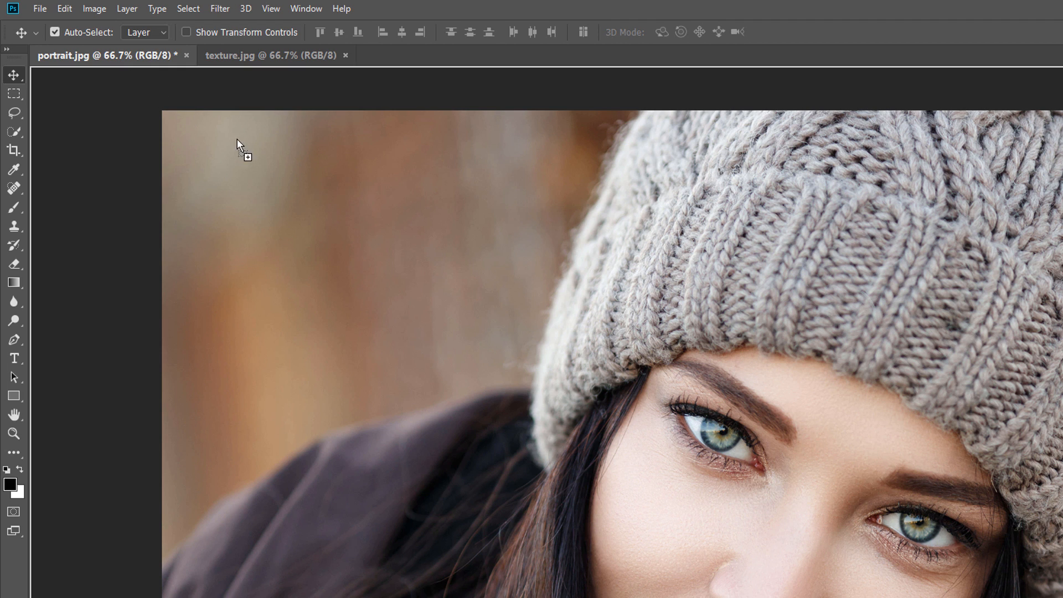
mouse_move(402, 284)
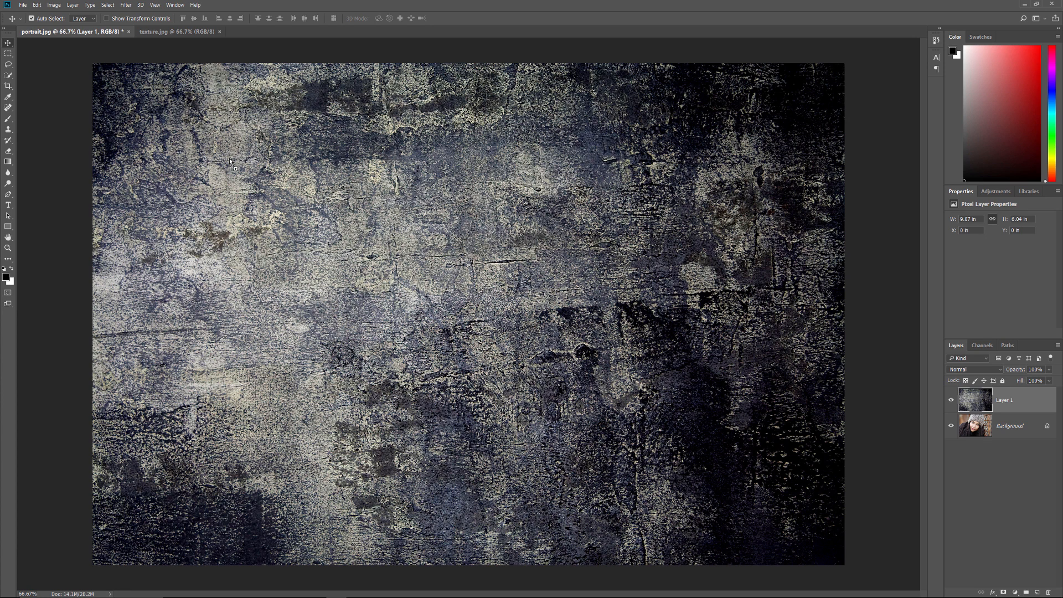
mouse_move(242, 172)
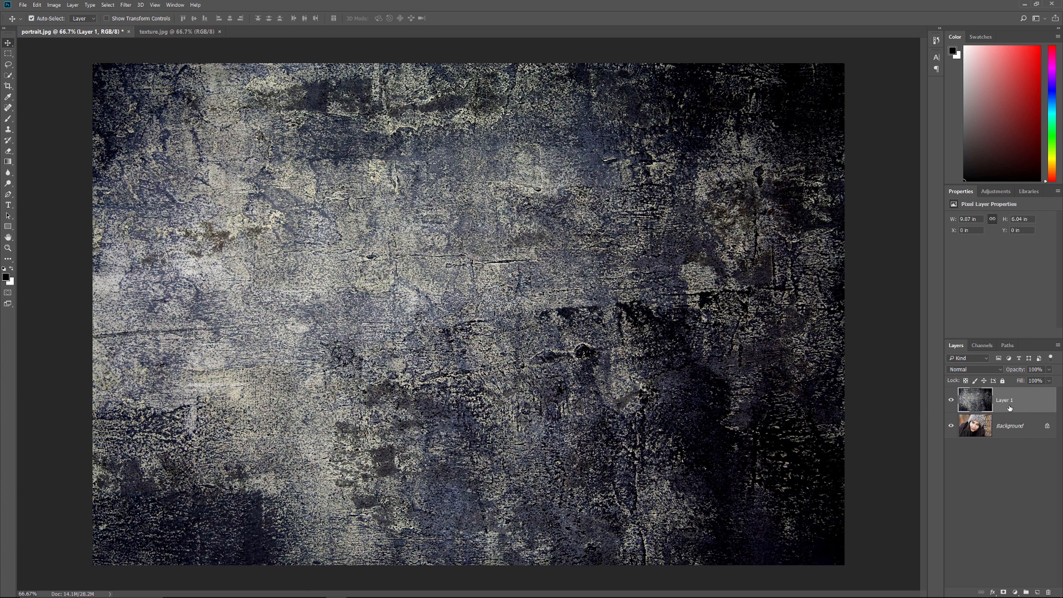
mouse_move(1006, 433)
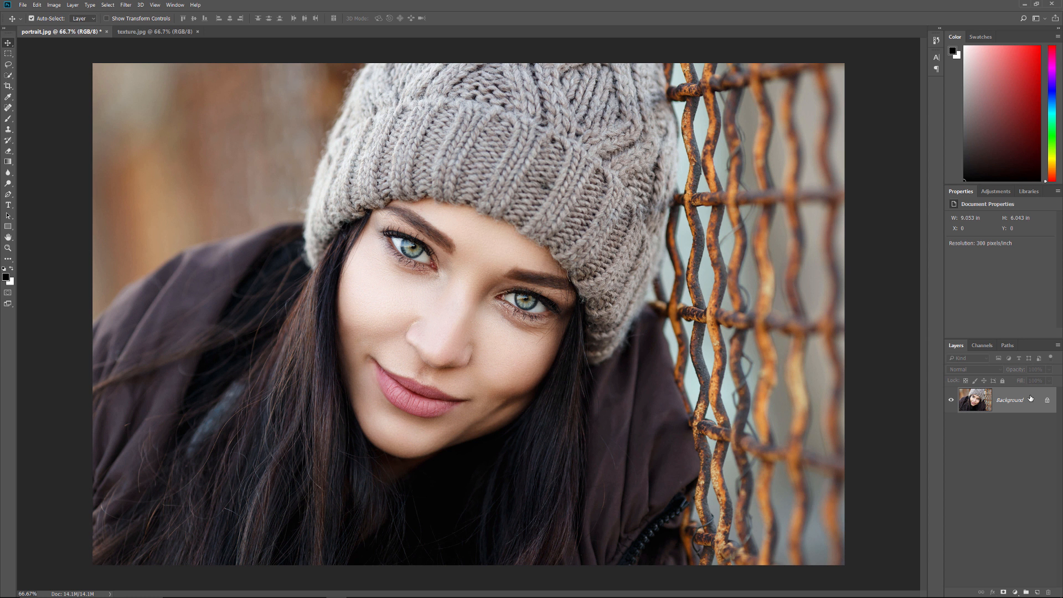
mouse_move(1030, 398)
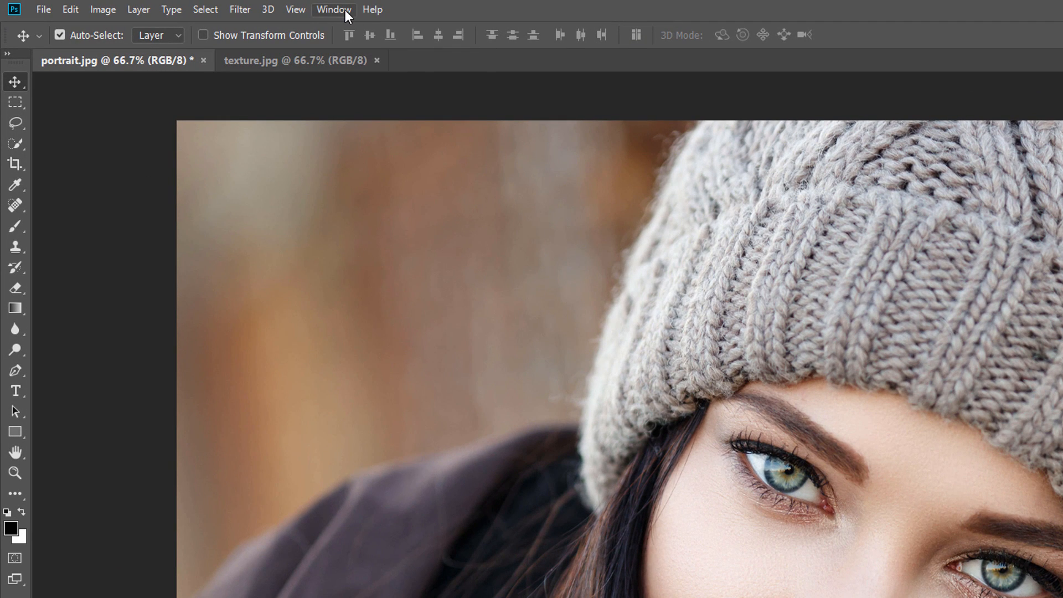
left_click(334, 9)
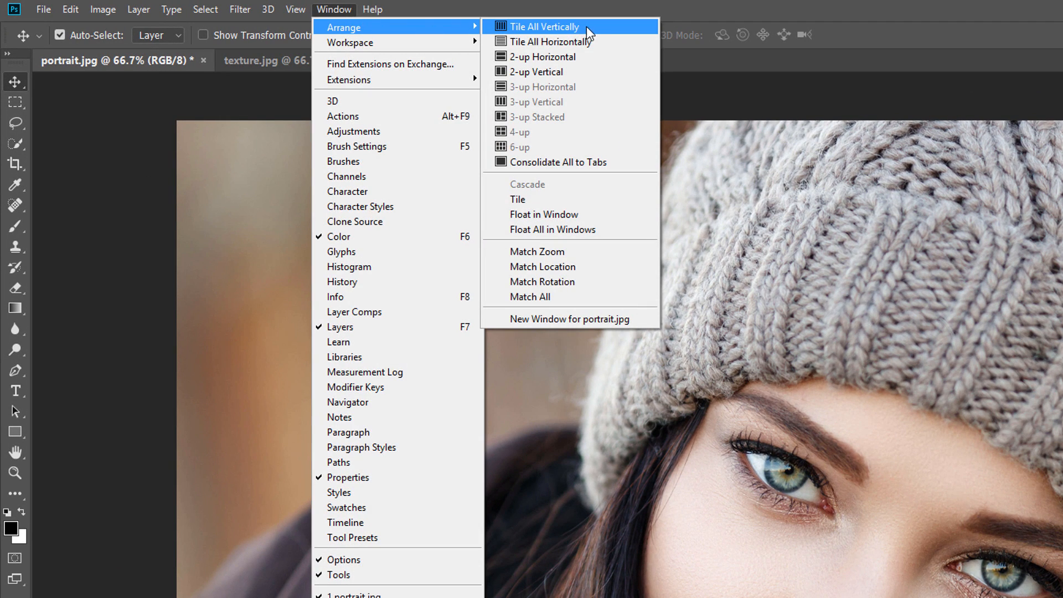
mouse_move(593, 147)
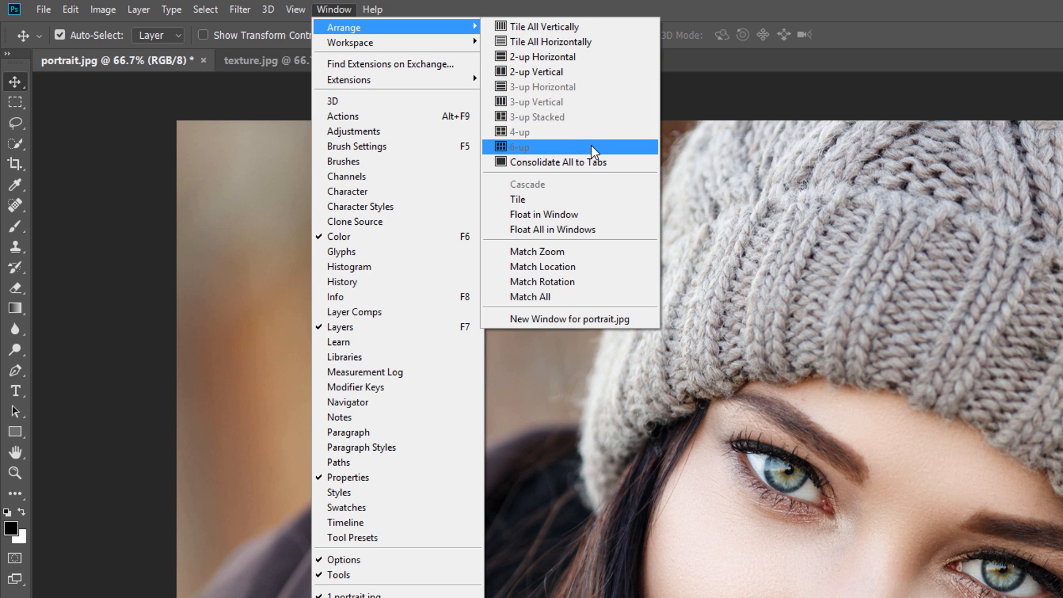
mouse_move(543, 56)
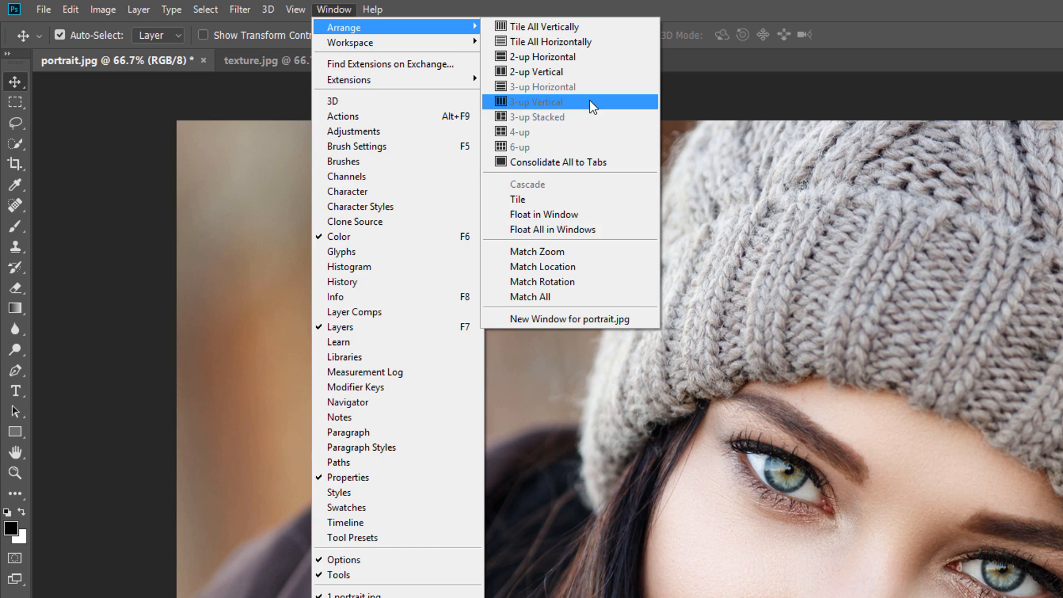
mouse_move(580, 72)
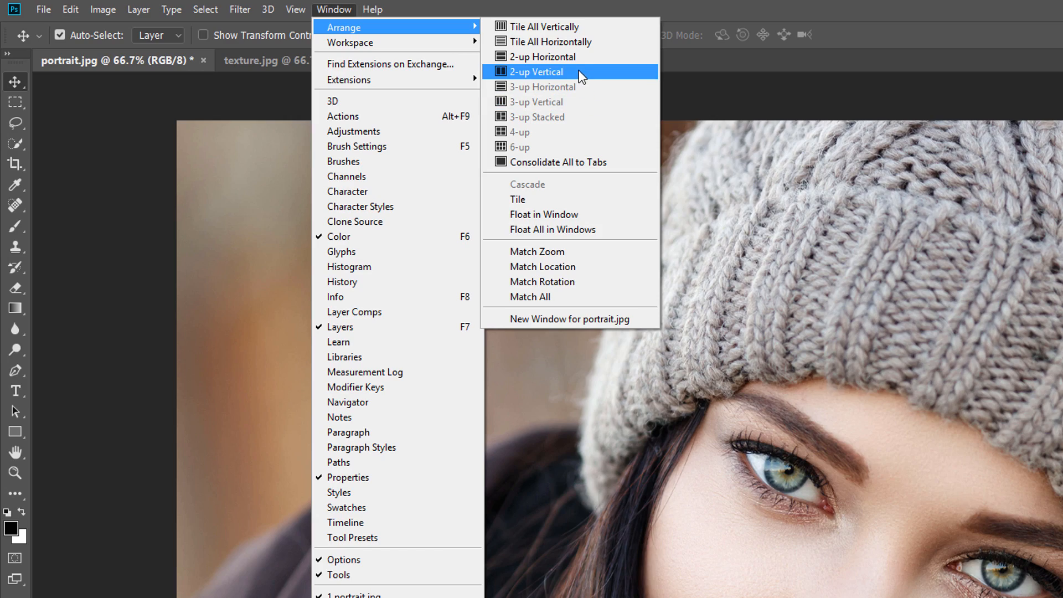
- Arrange portrait.jpg and texture.jpg 2-up Vertical, each in its own pane
left_click(536, 72)
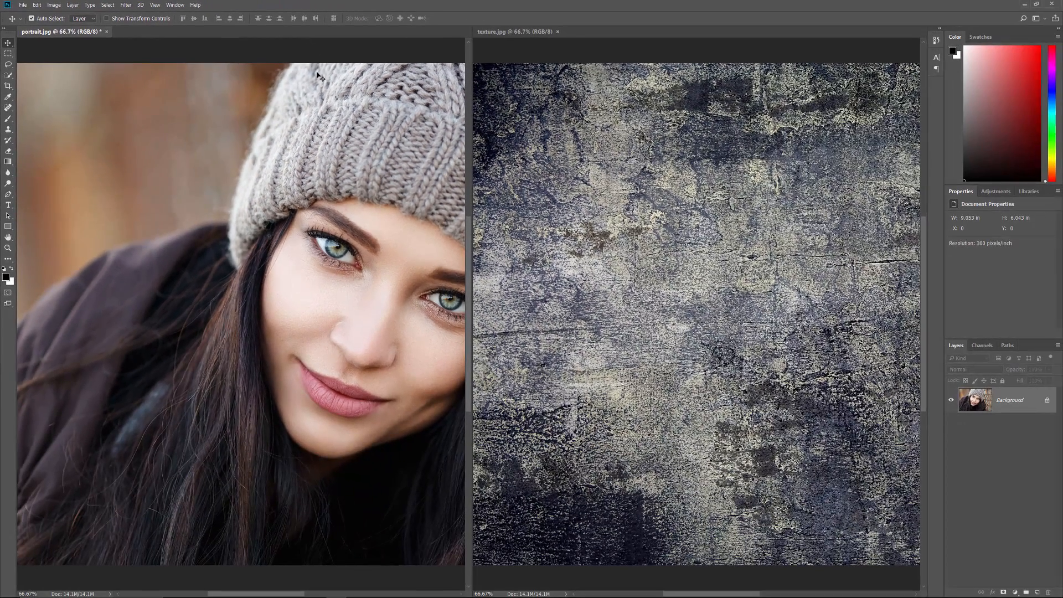
mouse_move(531, 149)
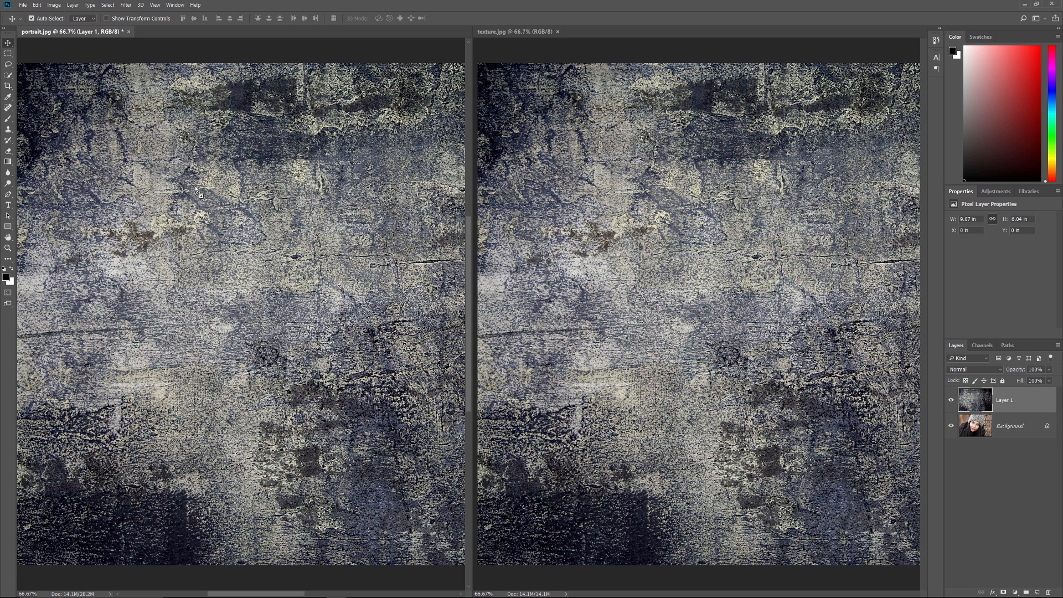
mouse_move(201, 195)
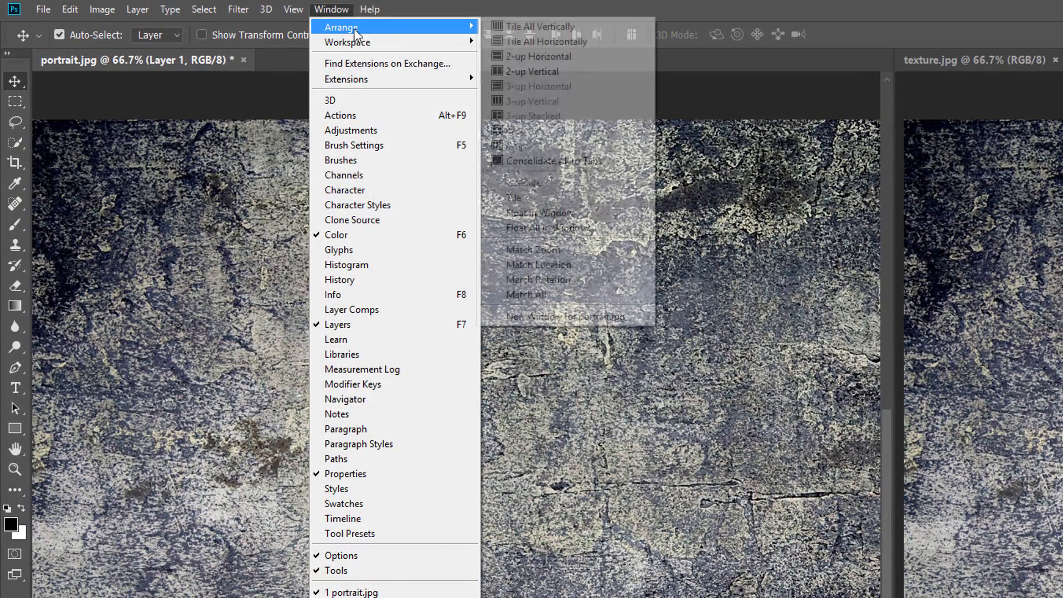
mouse_move(593, 86)
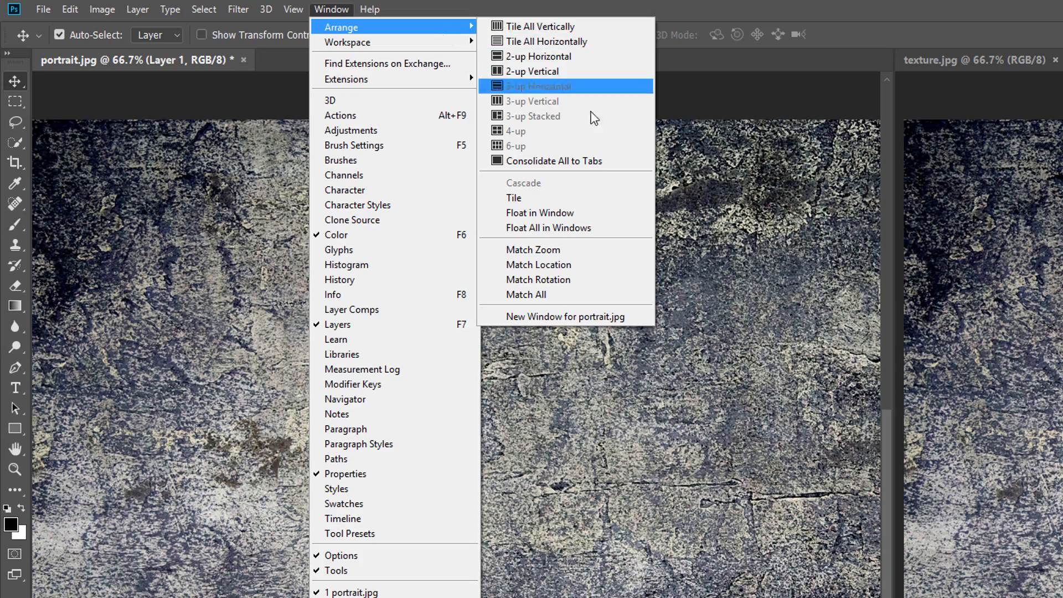
- Consolidate all documents to tabs, with the portrait back to its original photo
left_click(553, 161)
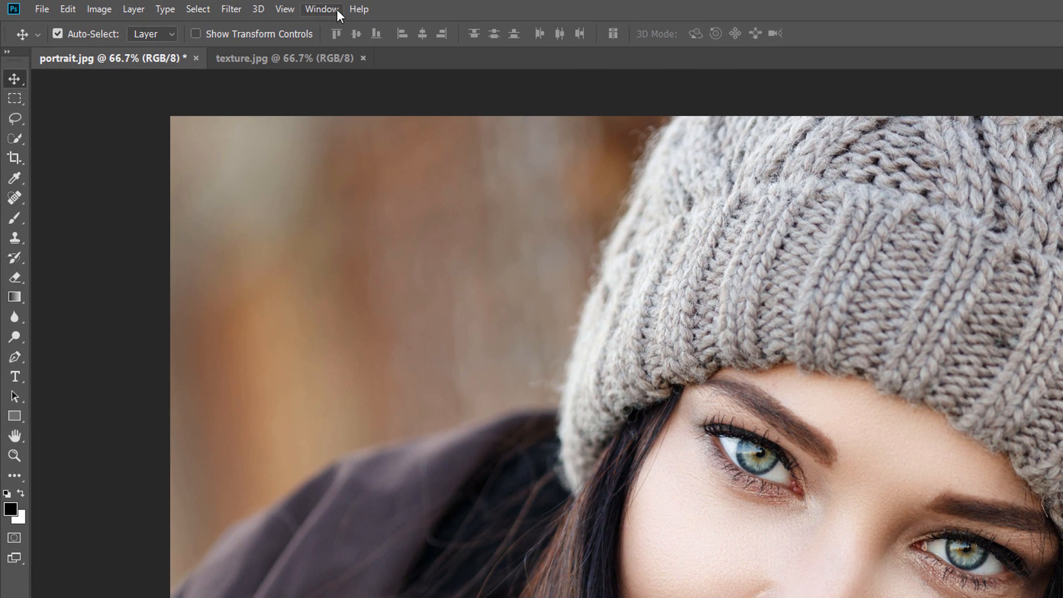
- Float all documents in windows, bring the texture in as Layer 1, and re-tab
left_click(322, 9)
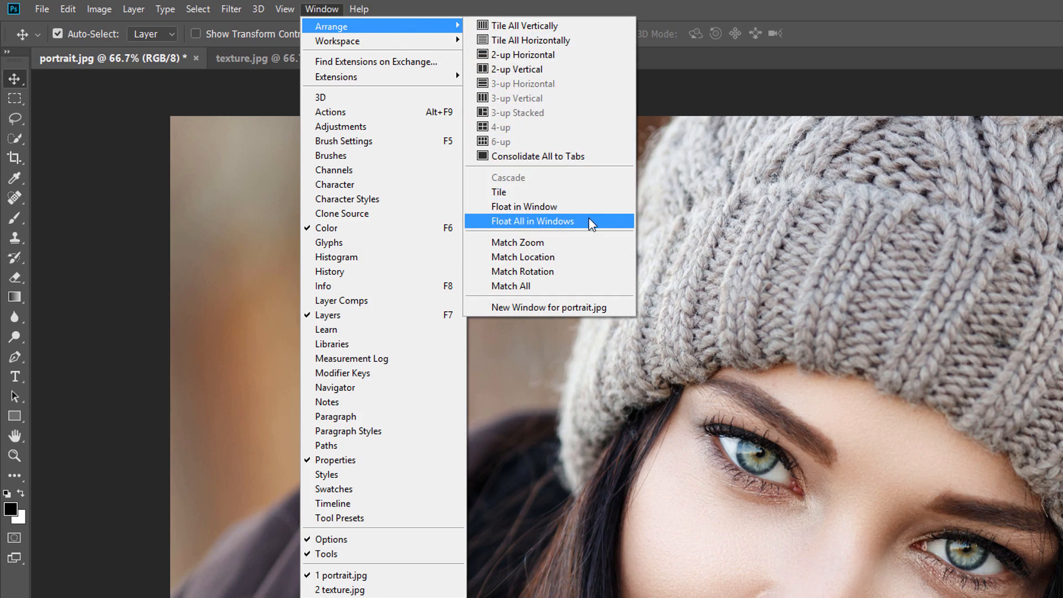
left_click(533, 221)
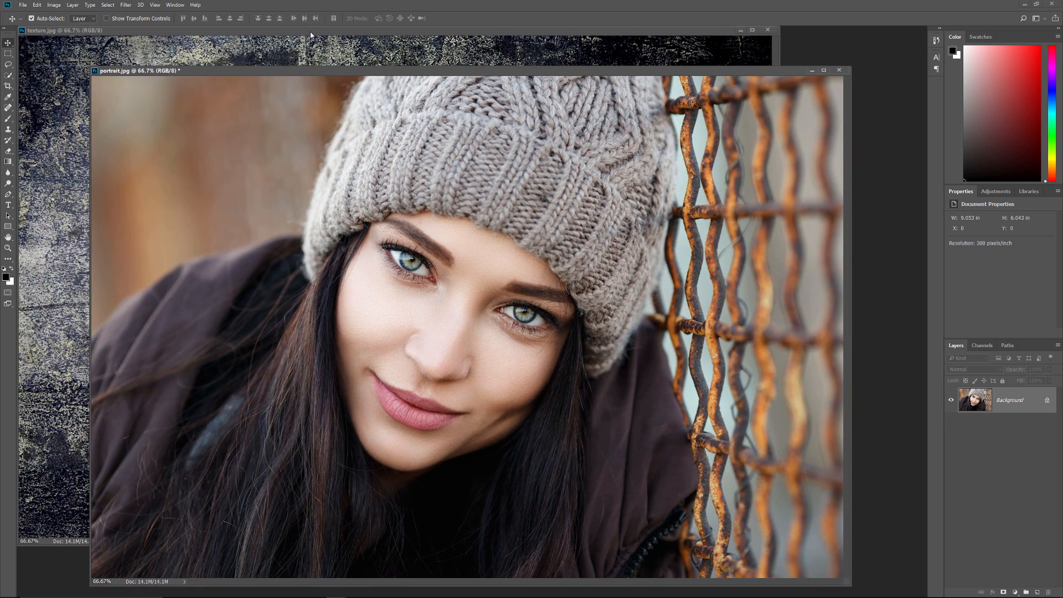
left_click(61, 30)
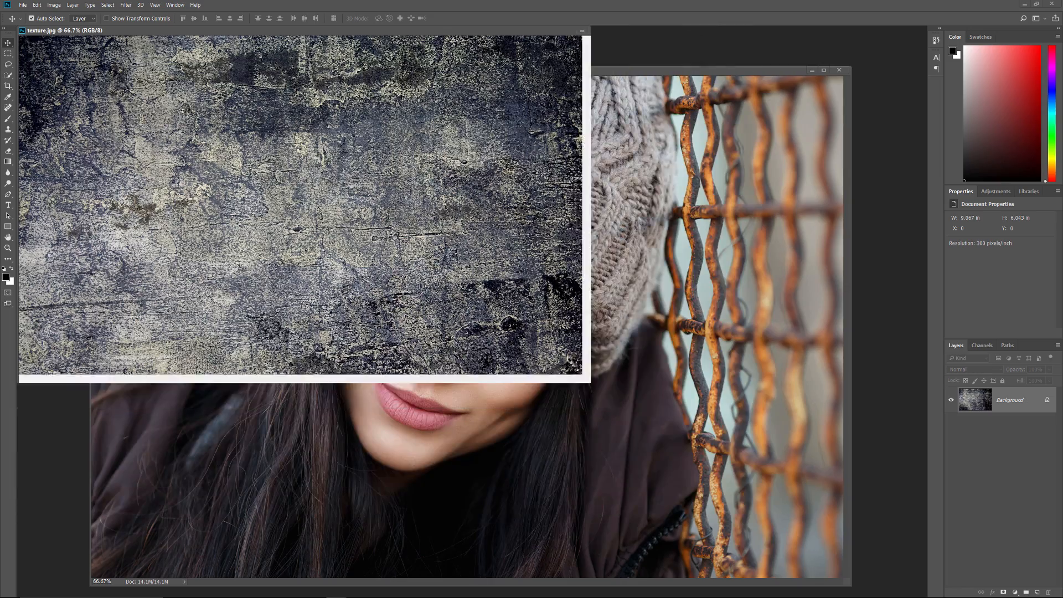
left_click(585, 31)
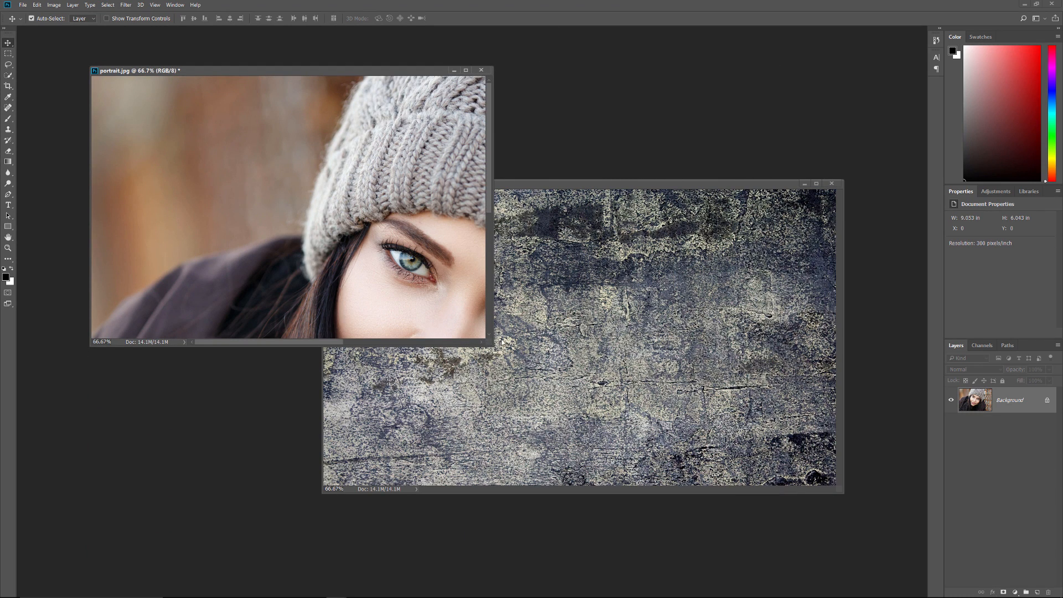
mouse_move(608, 205)
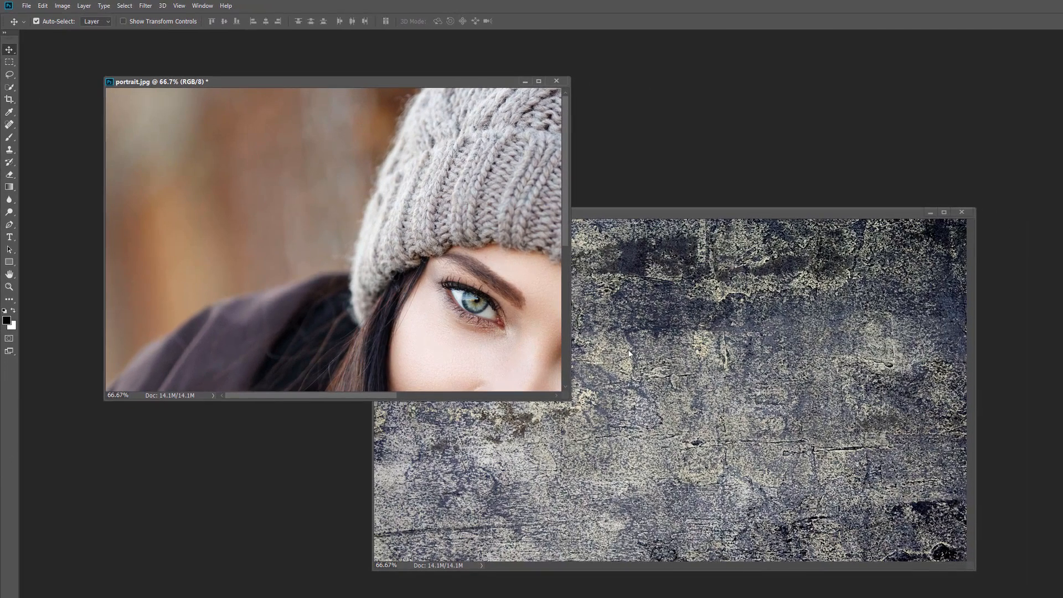
mouse_move(641, 357)
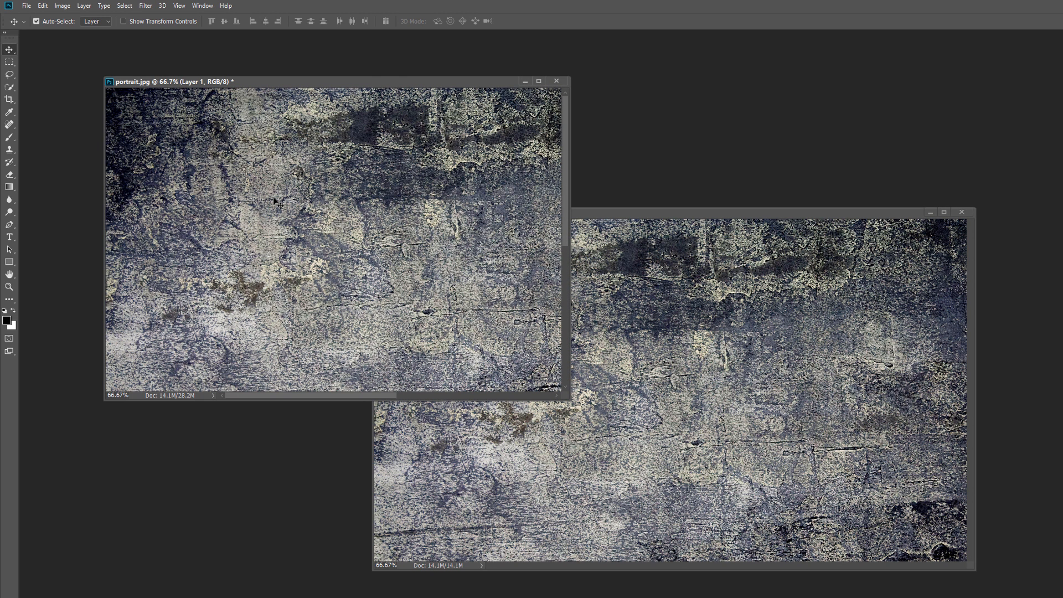
left_click(327, 8)
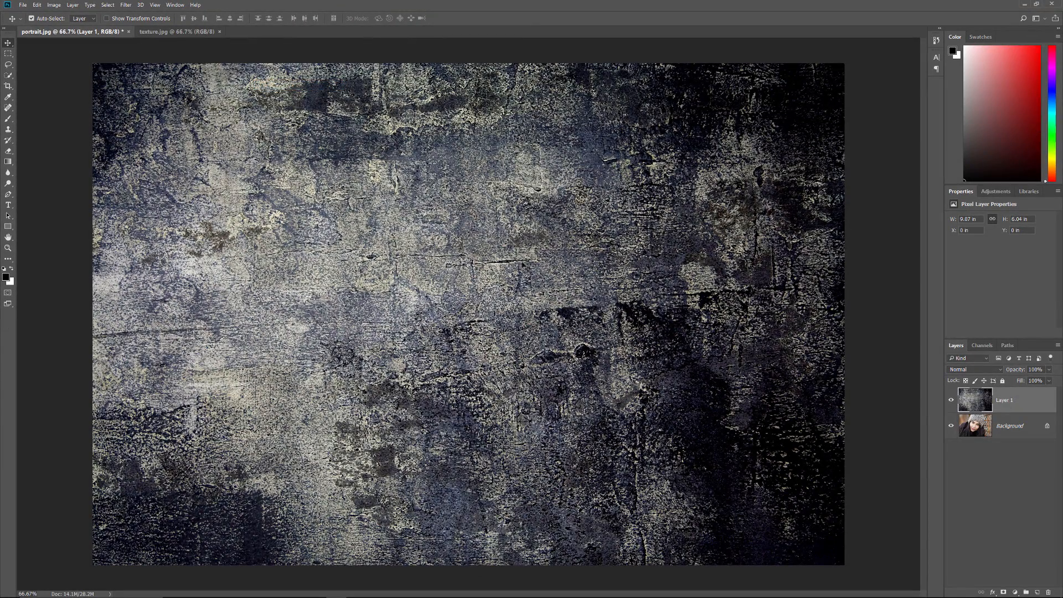
mouse_move(1034, 419)
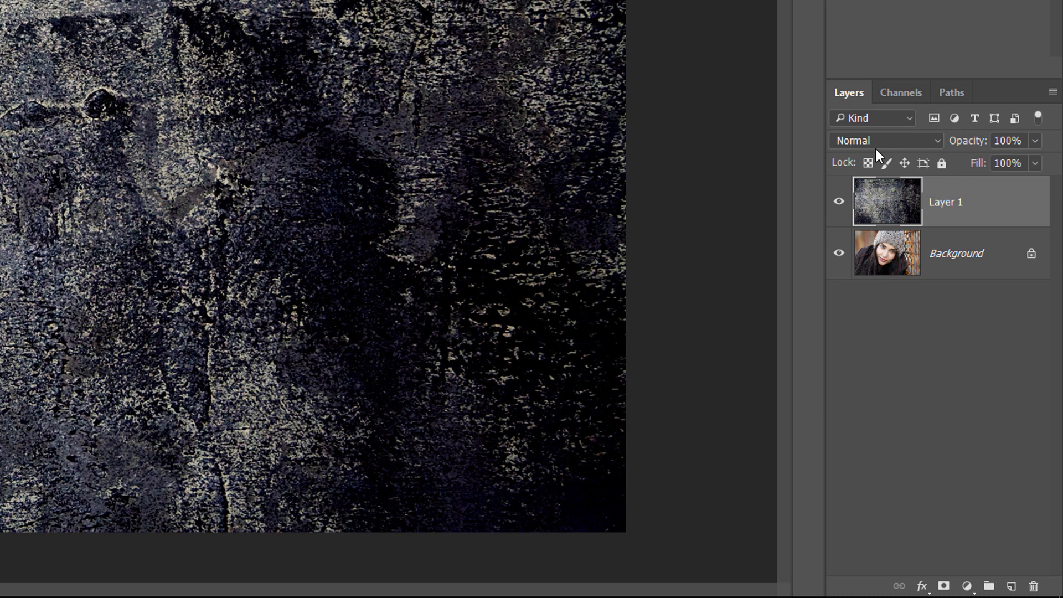
mouse_move(856, 161)
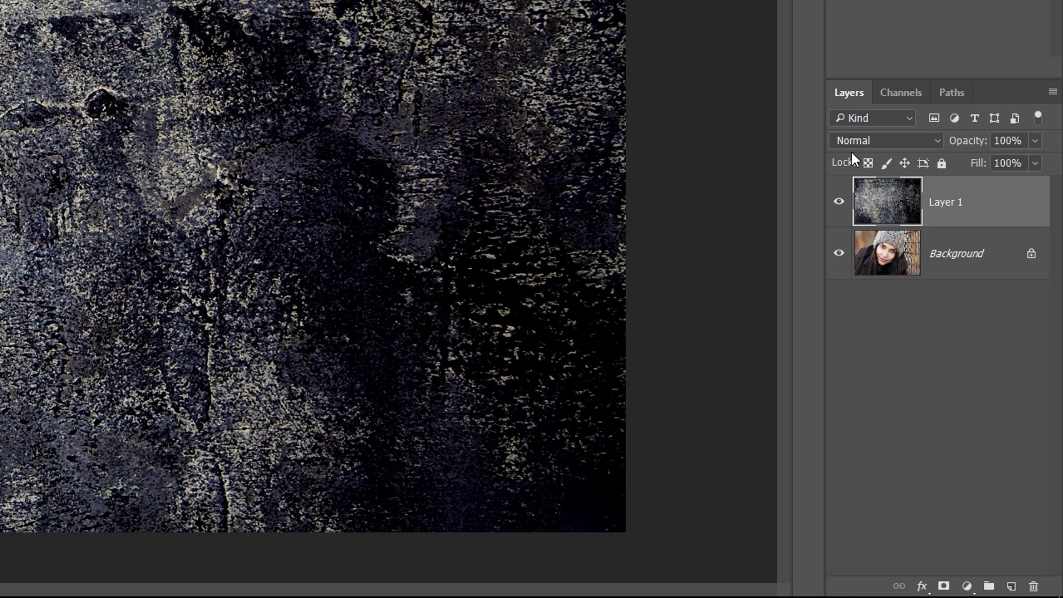
mouse_move(970, 219)
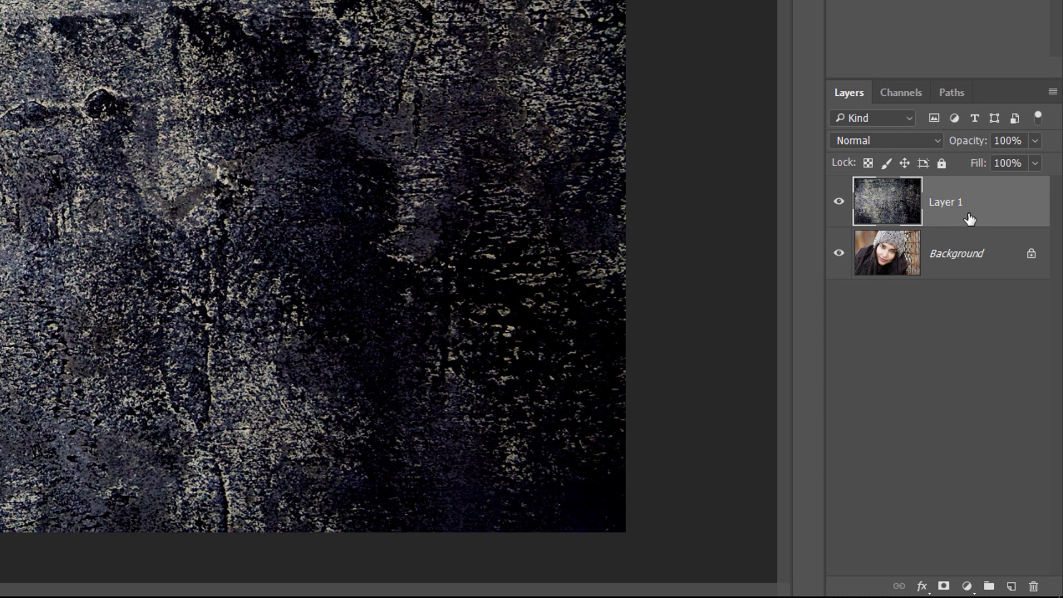
- Set Layer 1's blend mode to Soft Light to overlay the grunge texture on the portrait
left_click(885, 140)
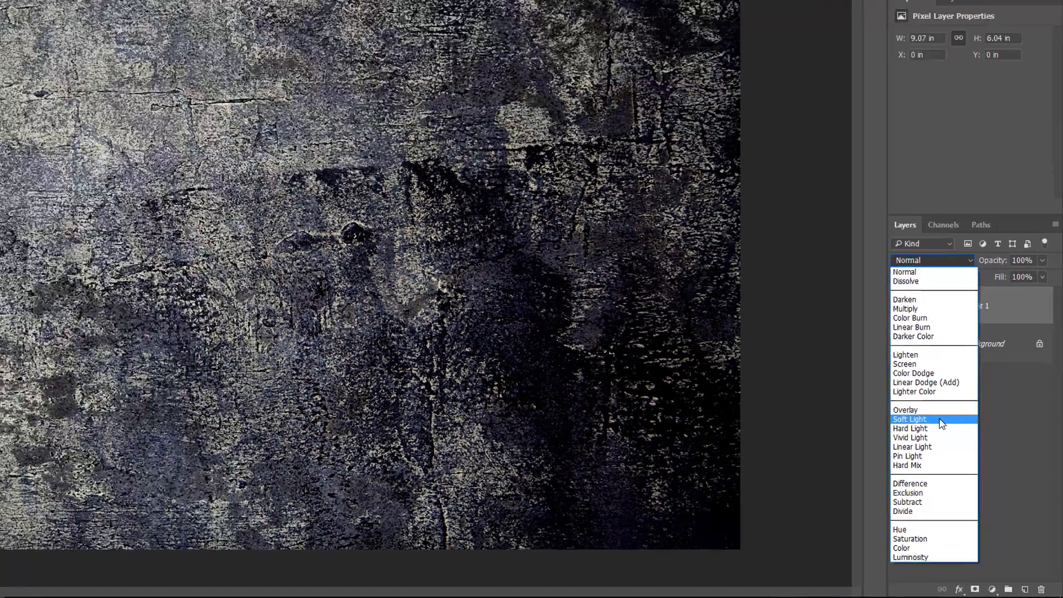
left_click(909, 419)
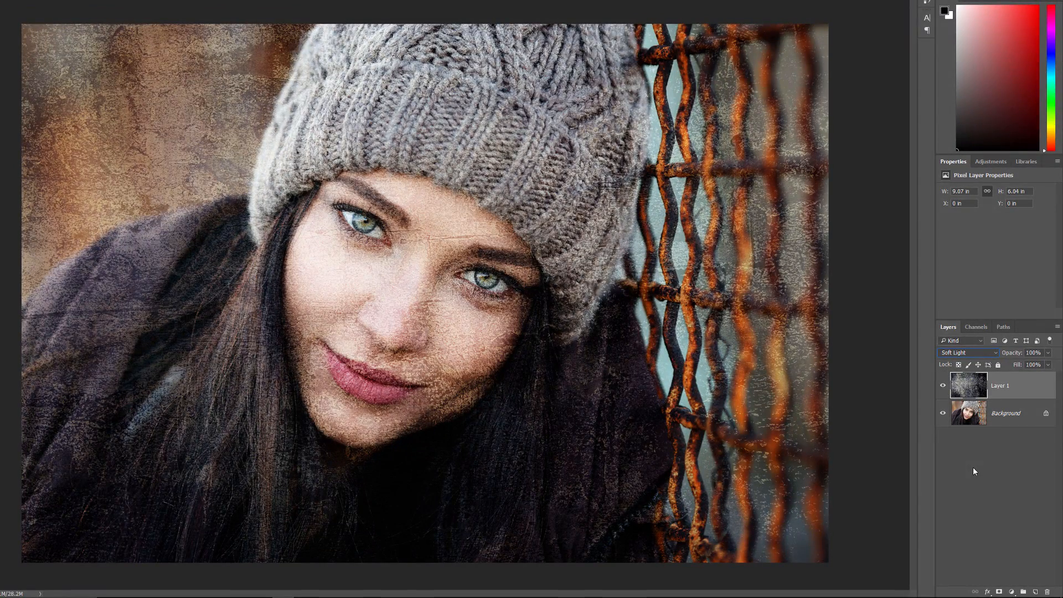